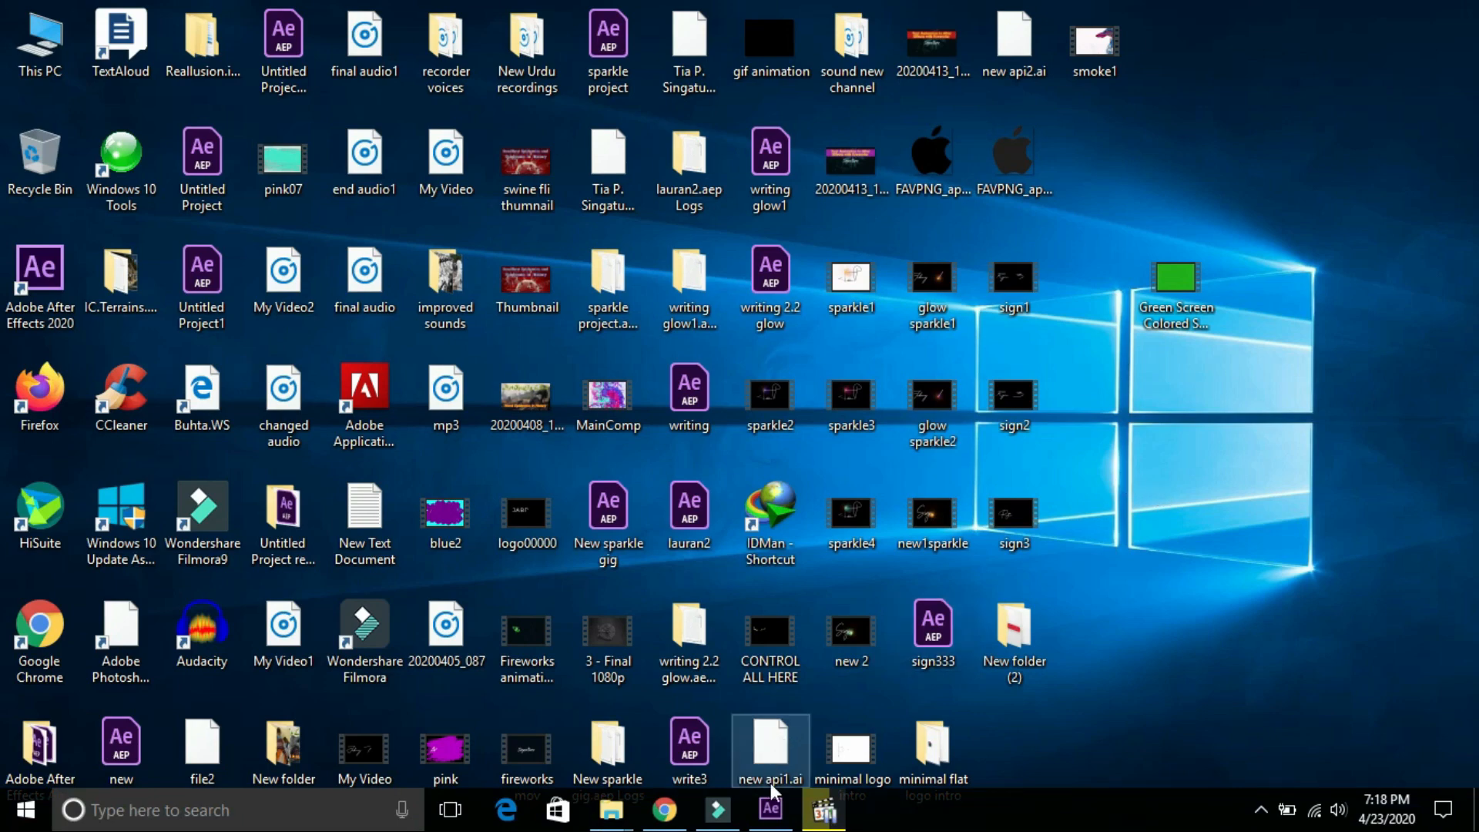
Step: Create a new empty composition Comp 1 (1920×1080, 10 s, 29.97 fps) in After Effects
click(769, 810)
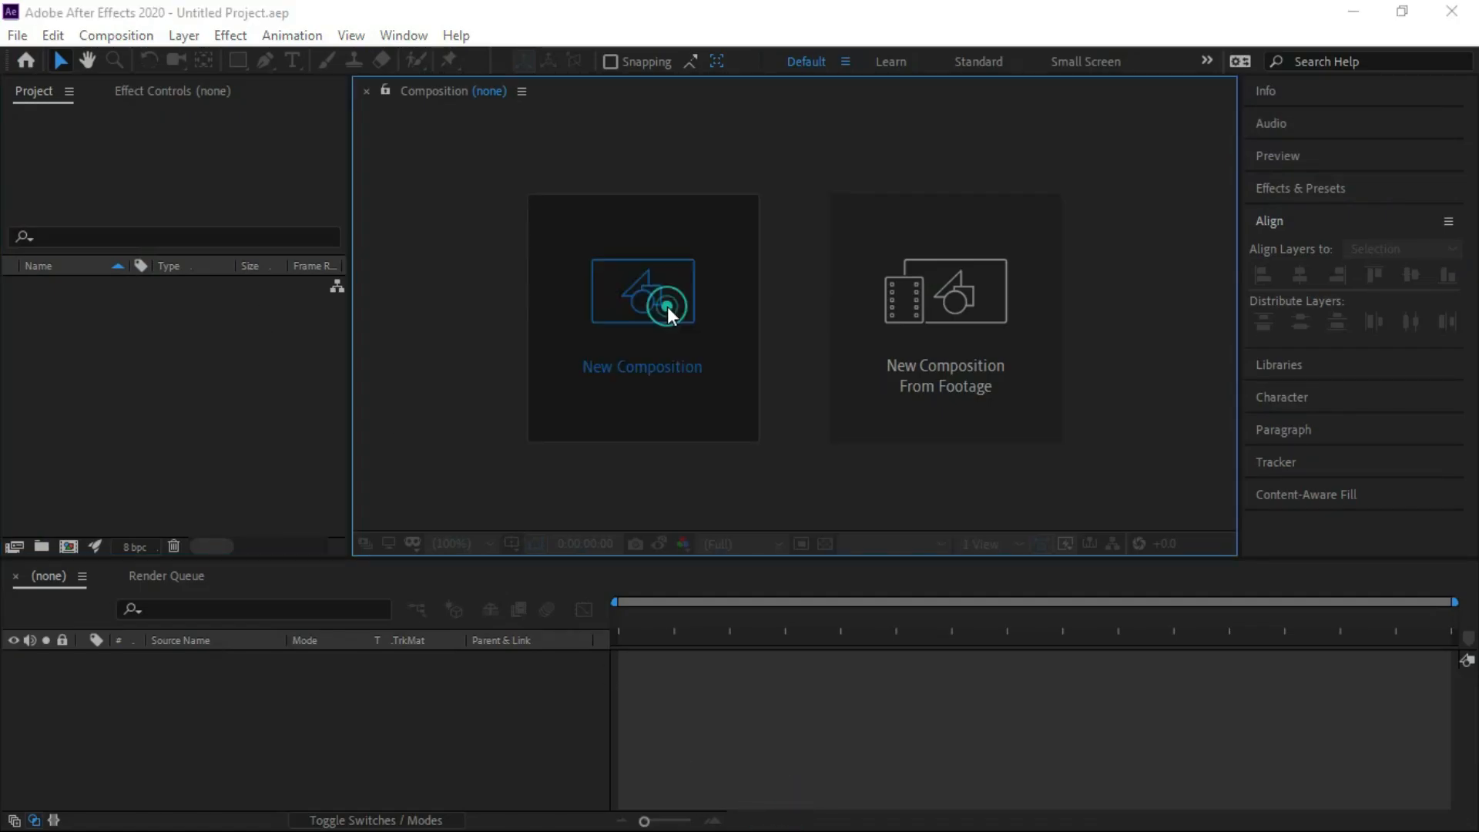
click(642, 315)
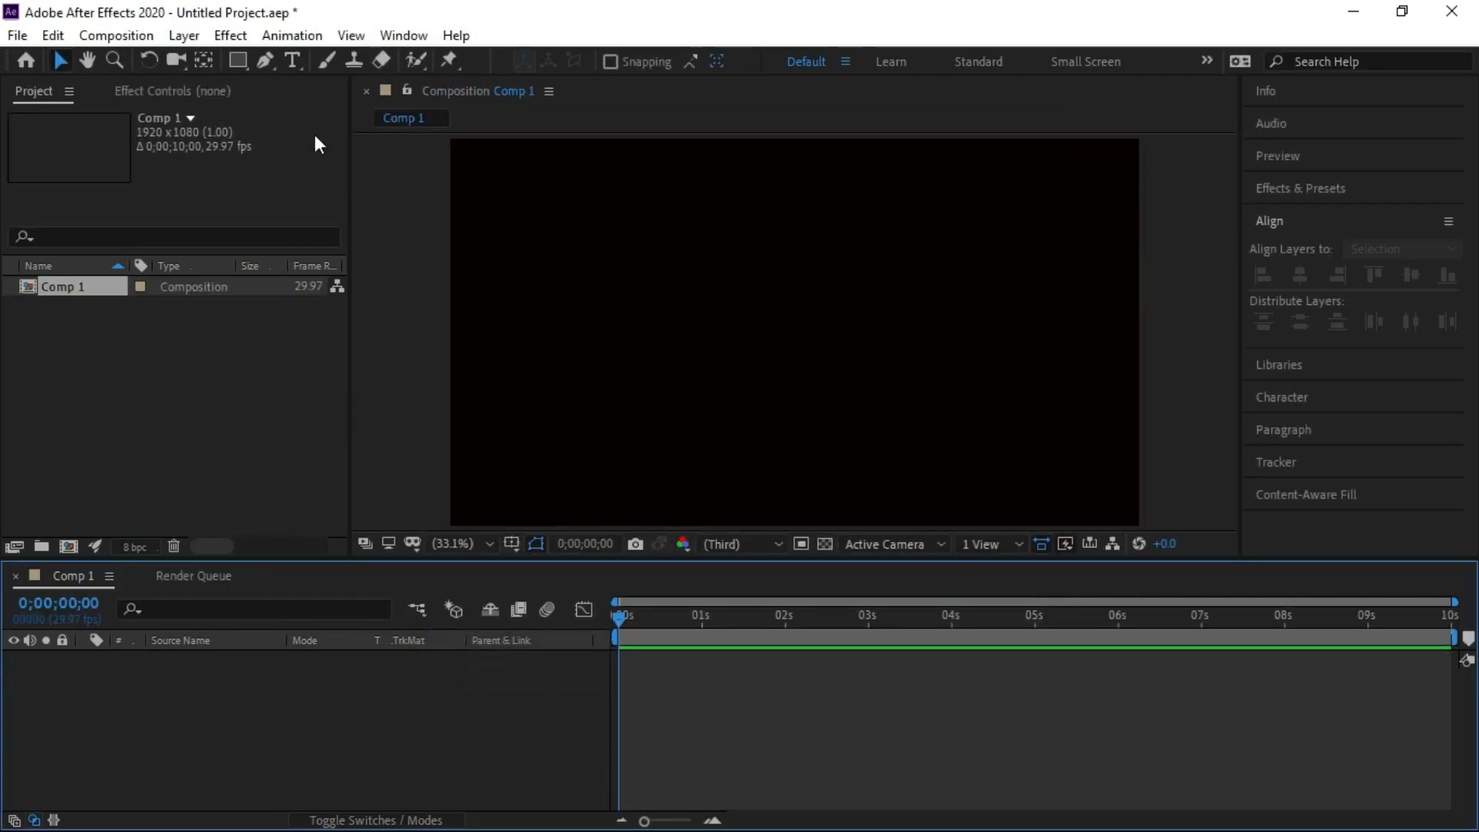
Step: Add a white text layer reading 'TYPE WRITER EFFECT' in the middle of the frame
click(556, 321)
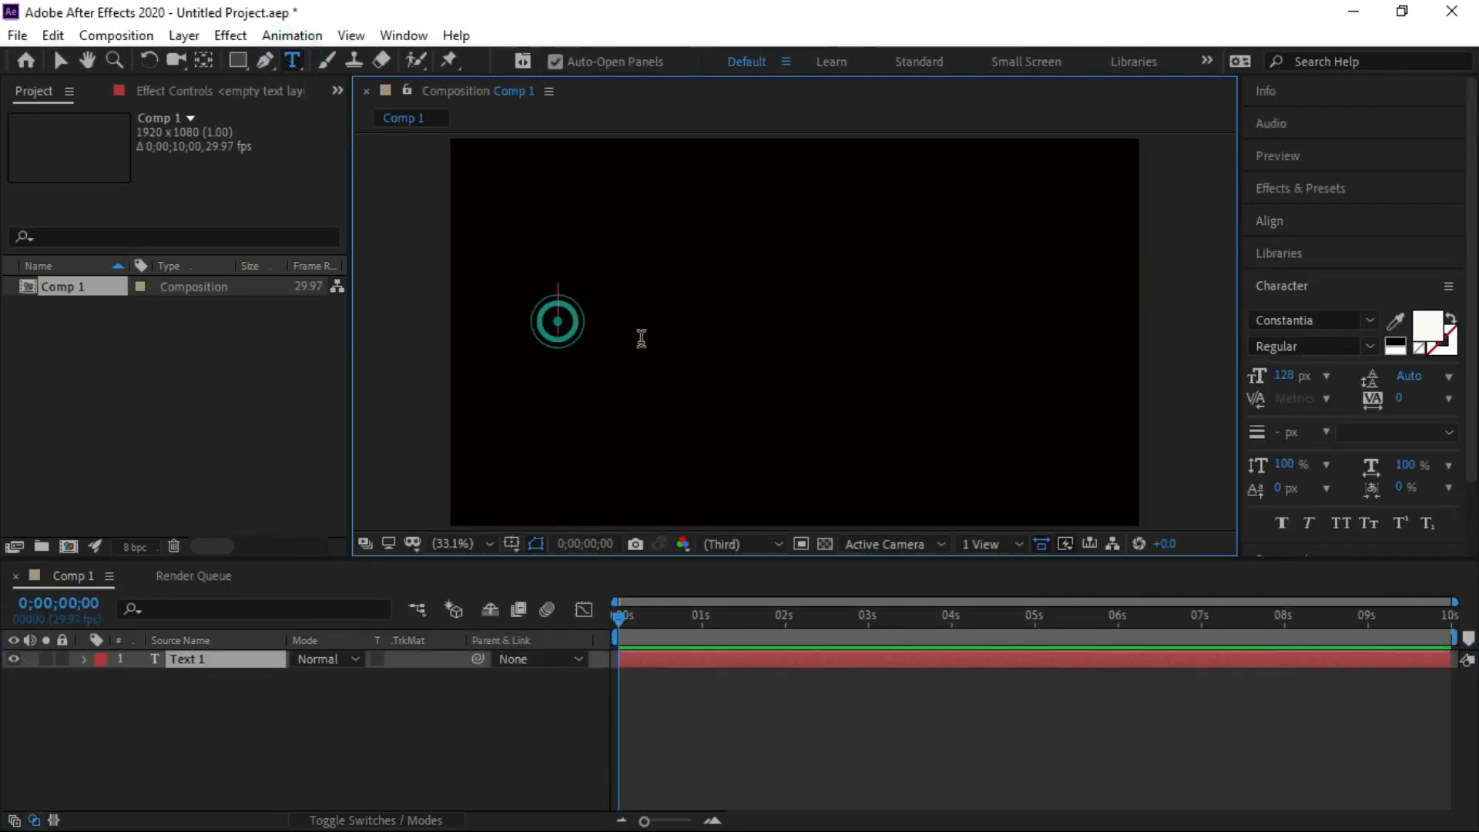
text(TYPE)
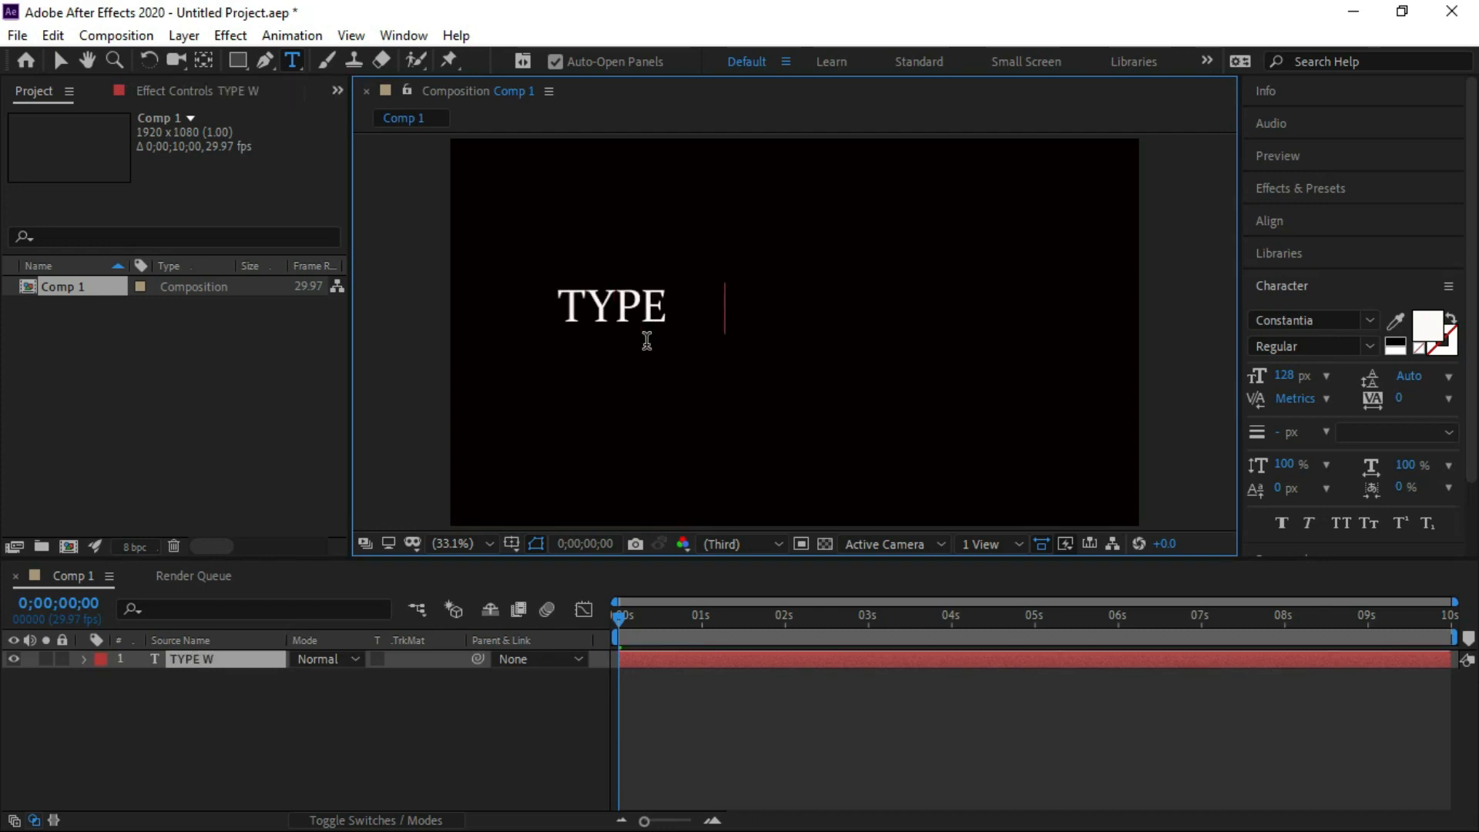
text(WRITER)
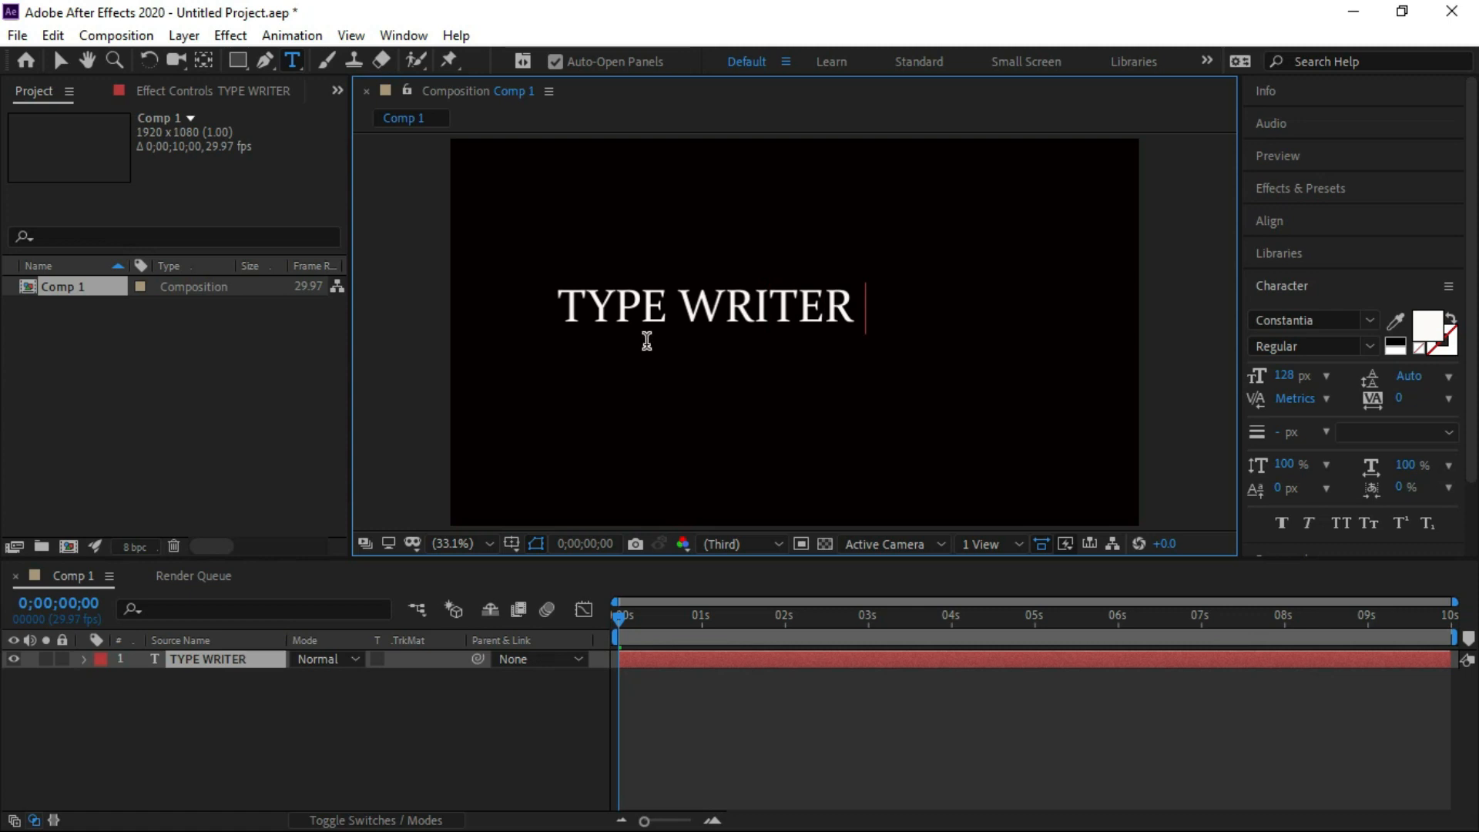
text(EFFECT)
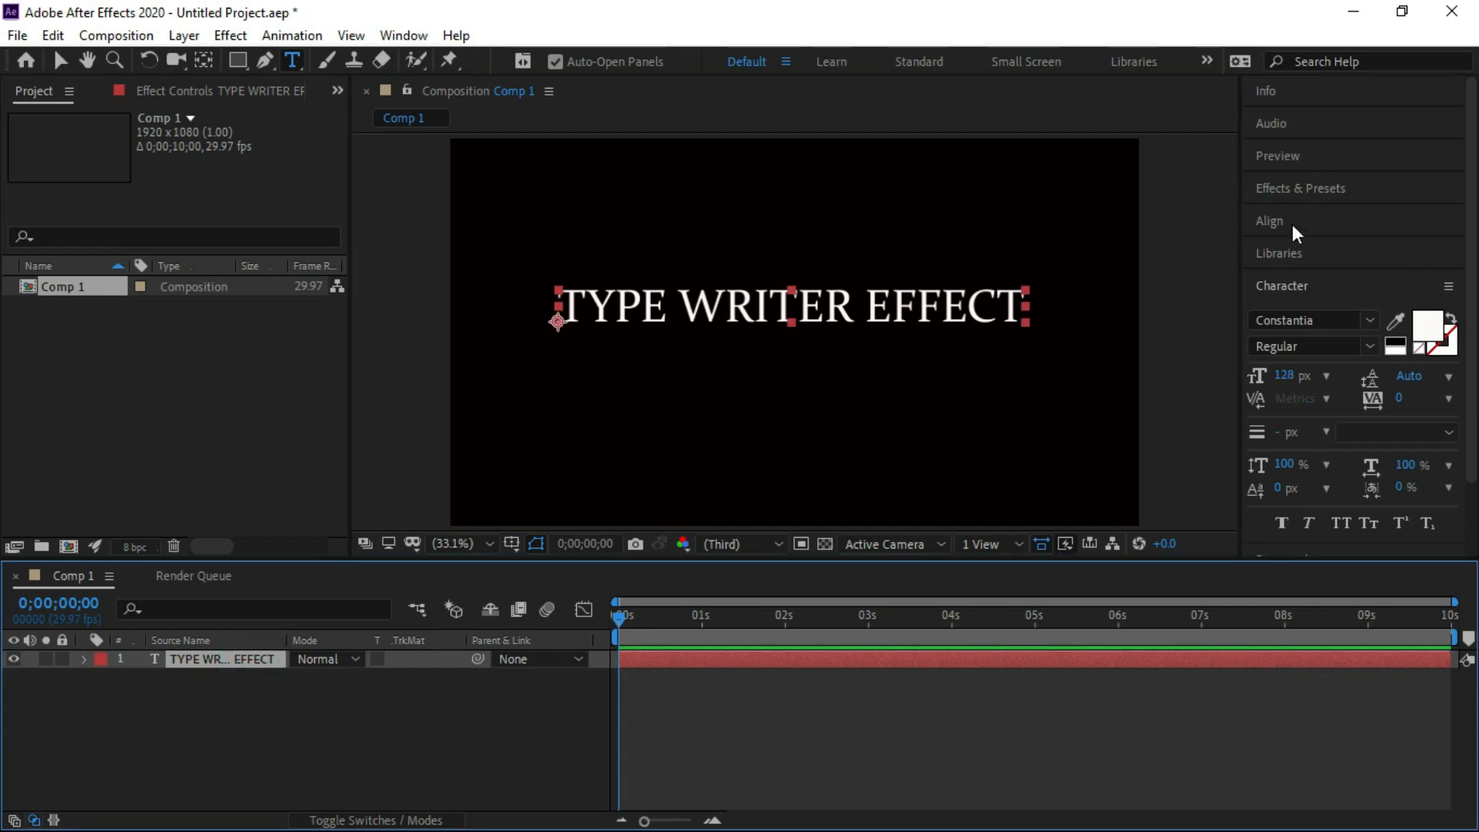
Step: Add Animator 1 with a Character Offset property (0) to the text layer
click(1269, 221)
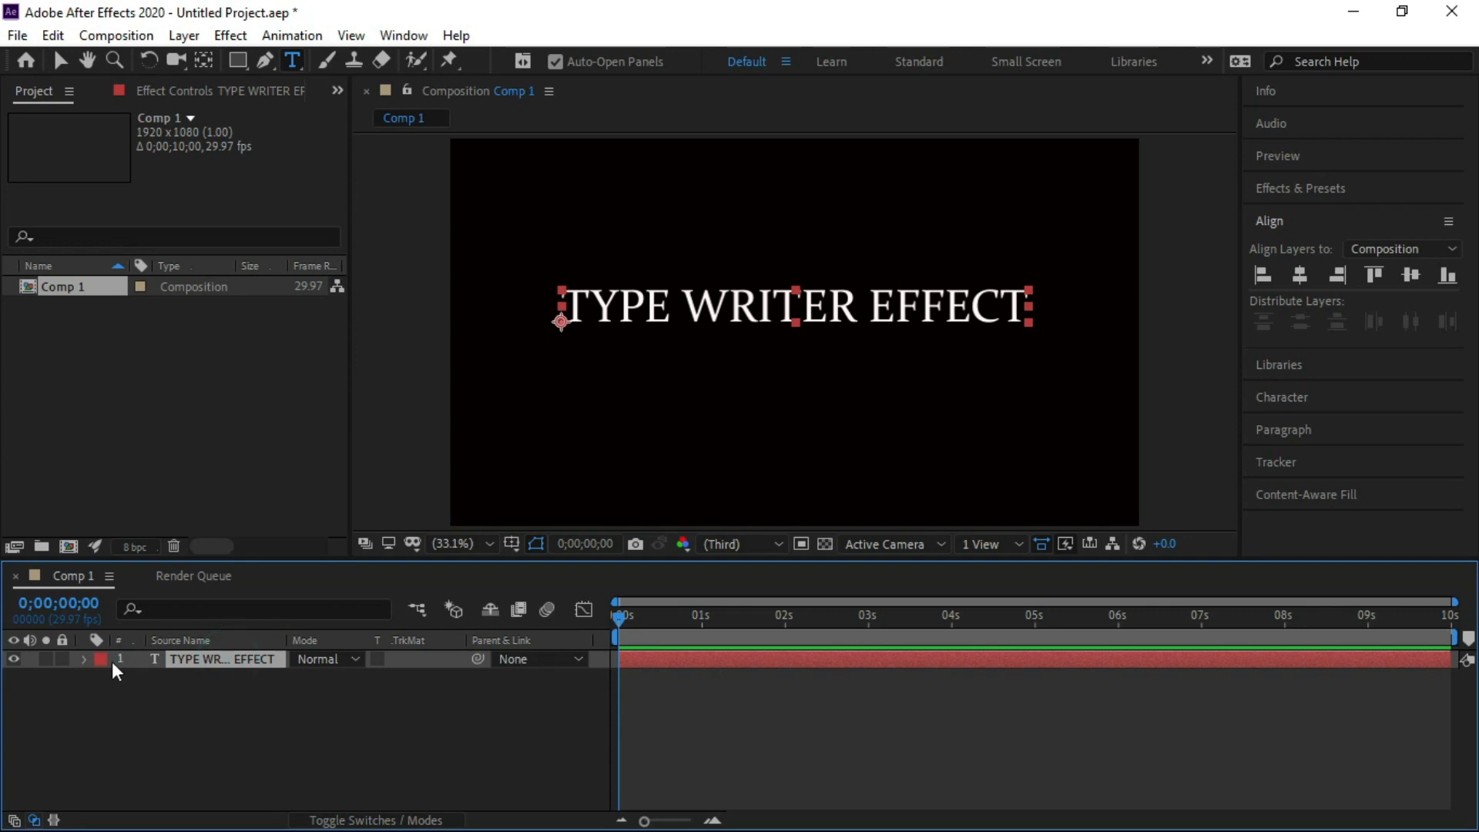
click(84, 658)
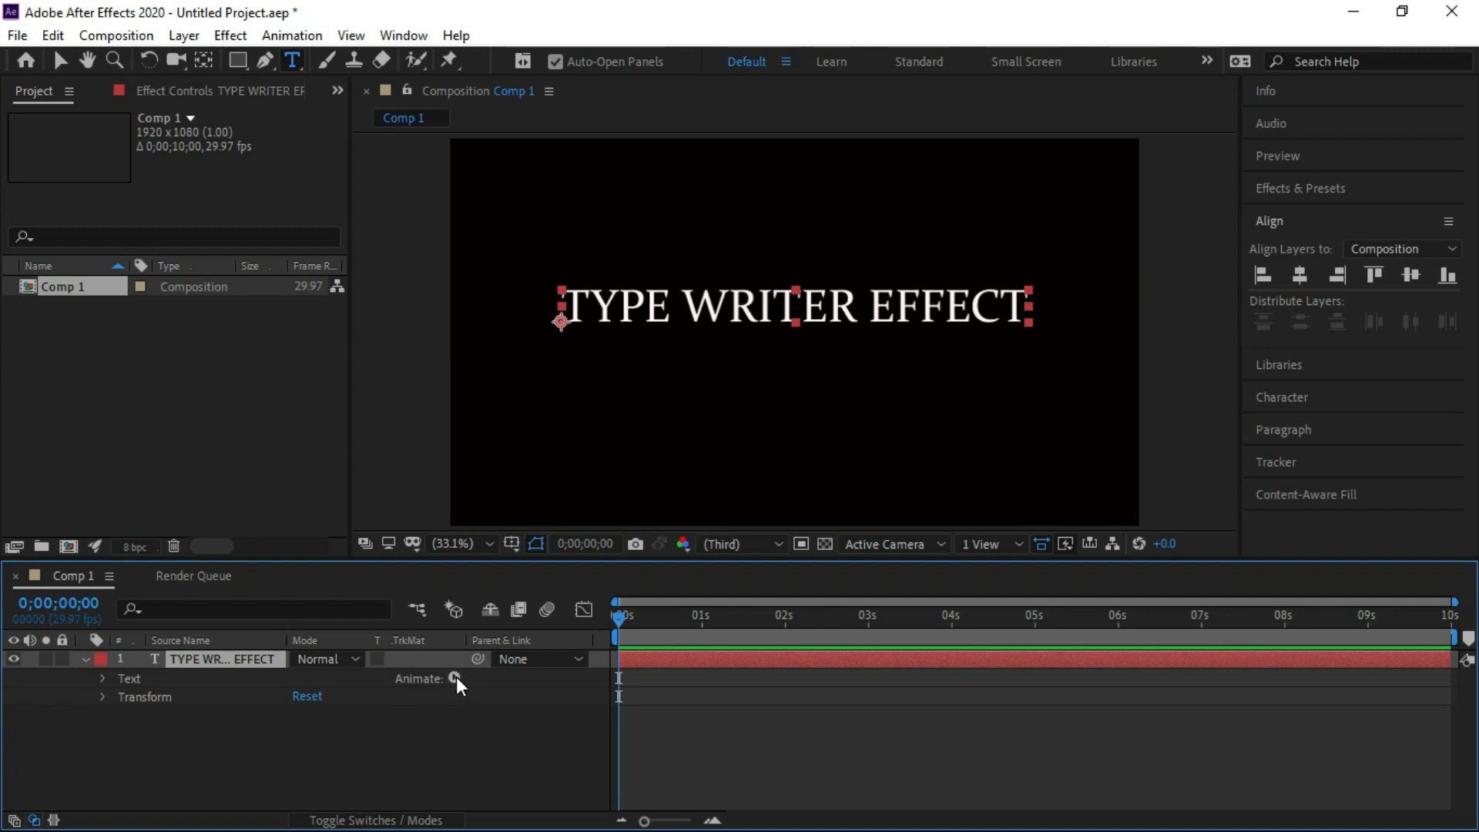
click(453, 678)
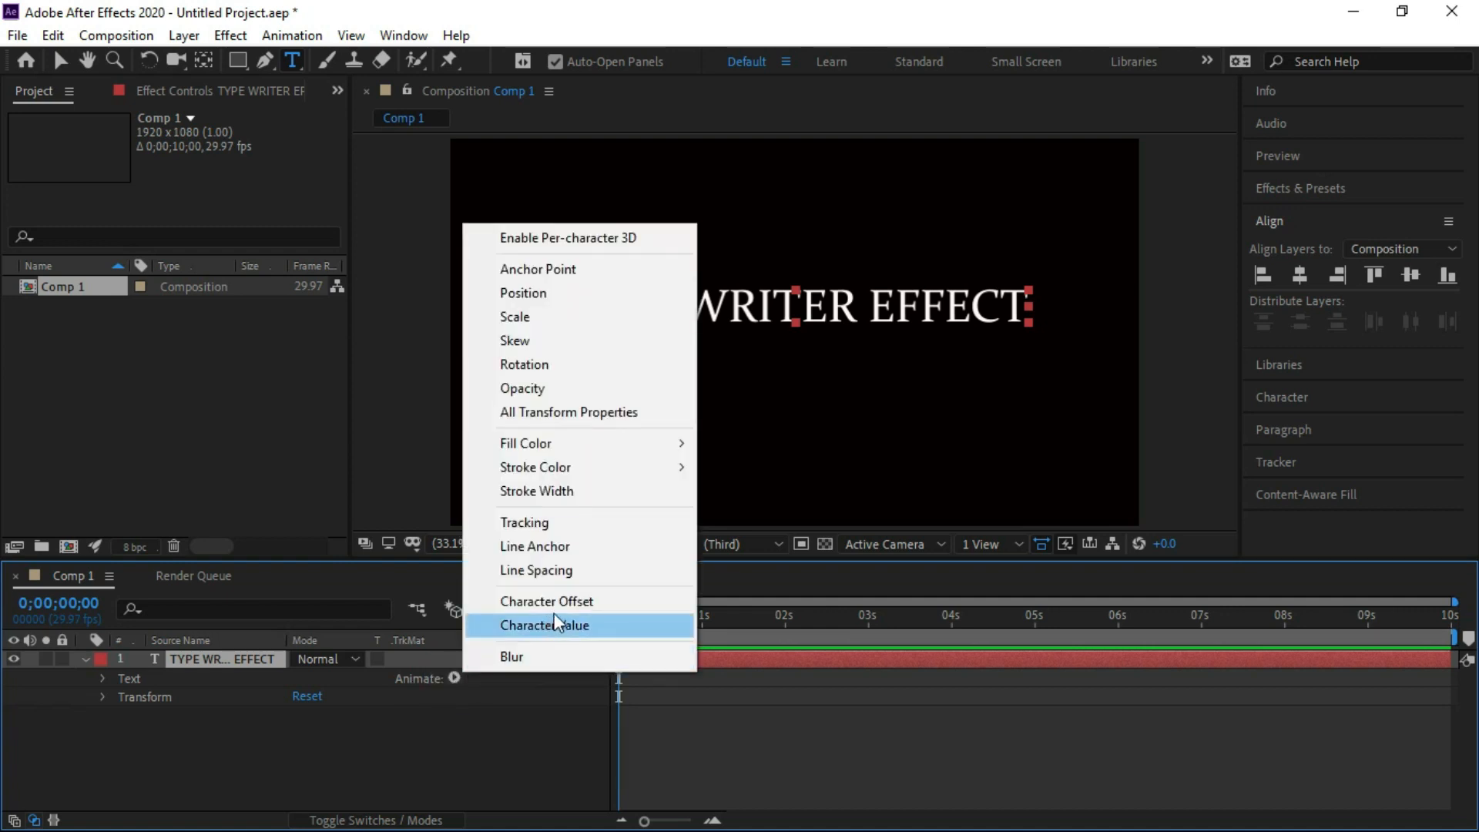
mouse_move(576, 601)
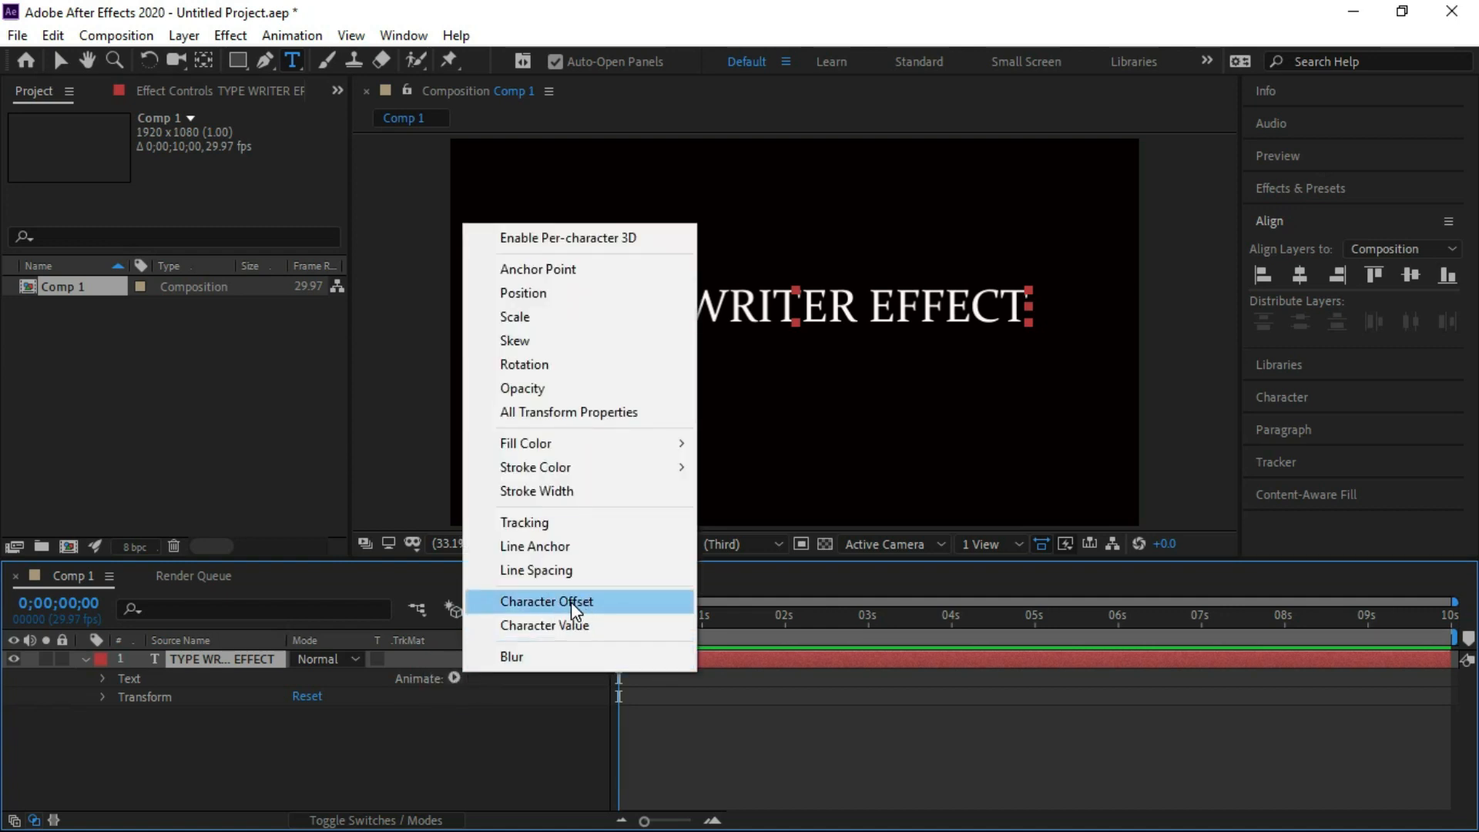
click(546, 601)
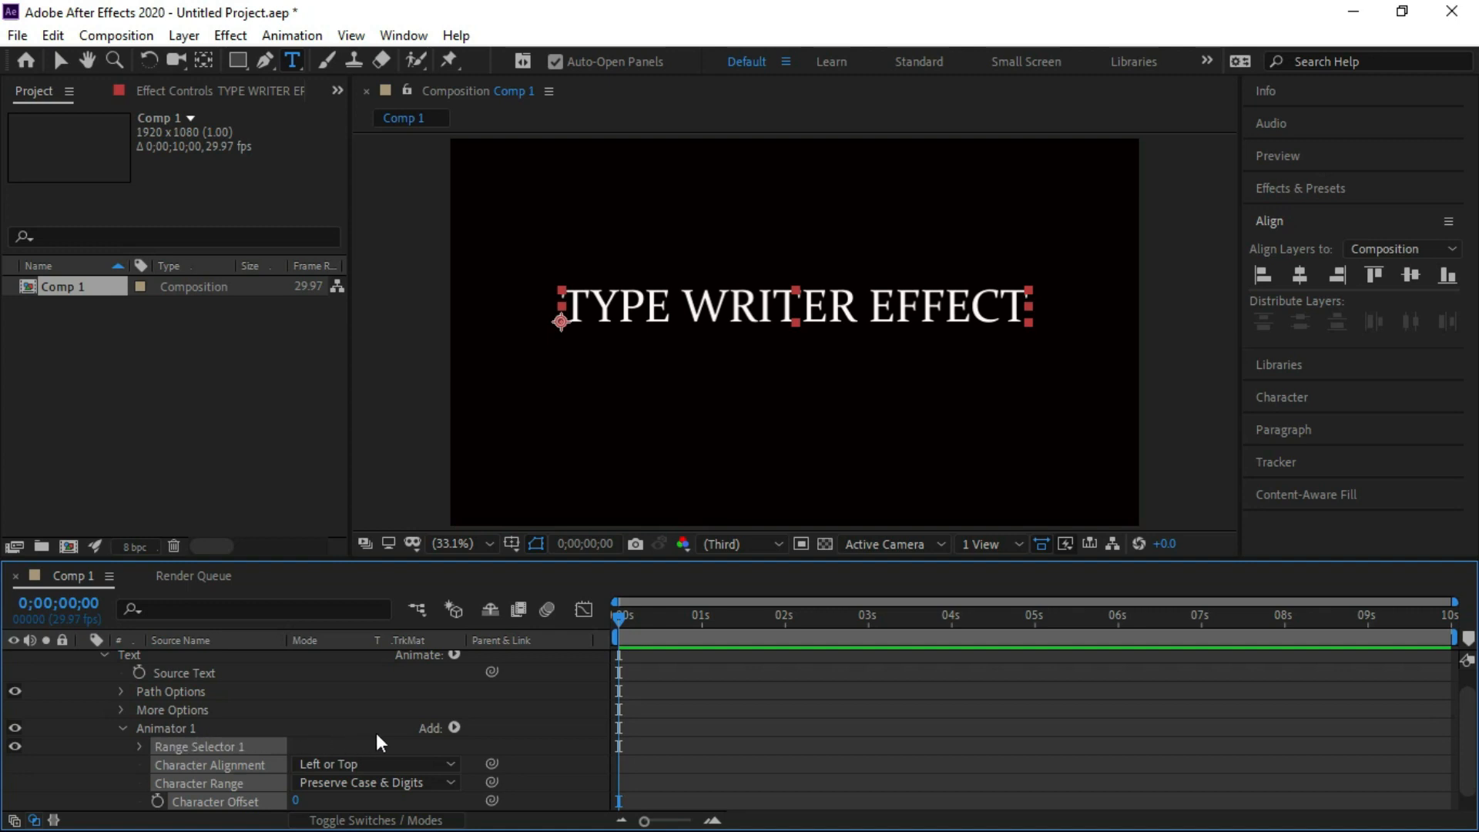
Step: Add Opacity to Animator 1 set to 0%, hiding the text, and reveal Range Selector 1
click(453, 727)
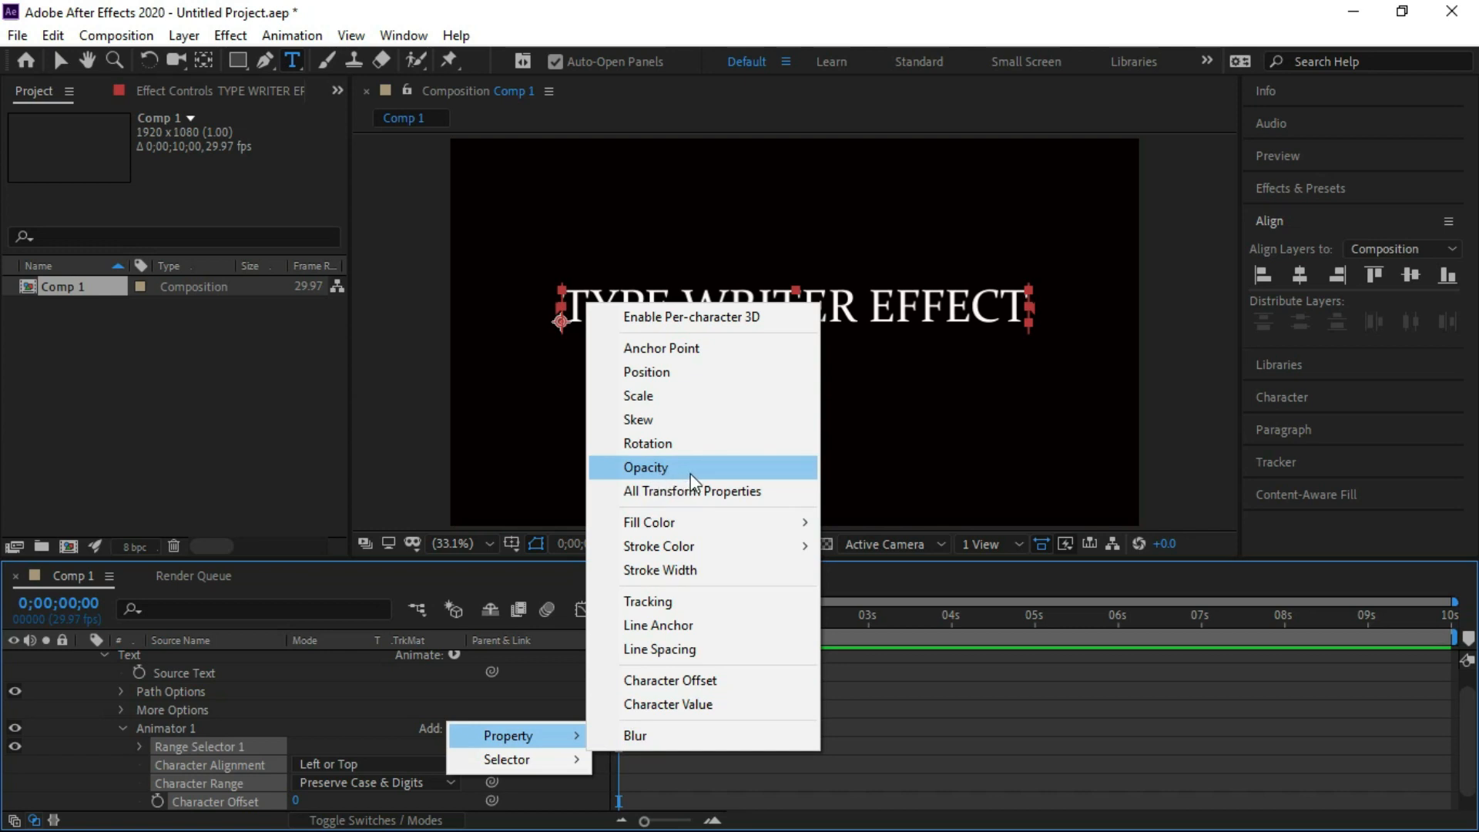
click(646, 467)
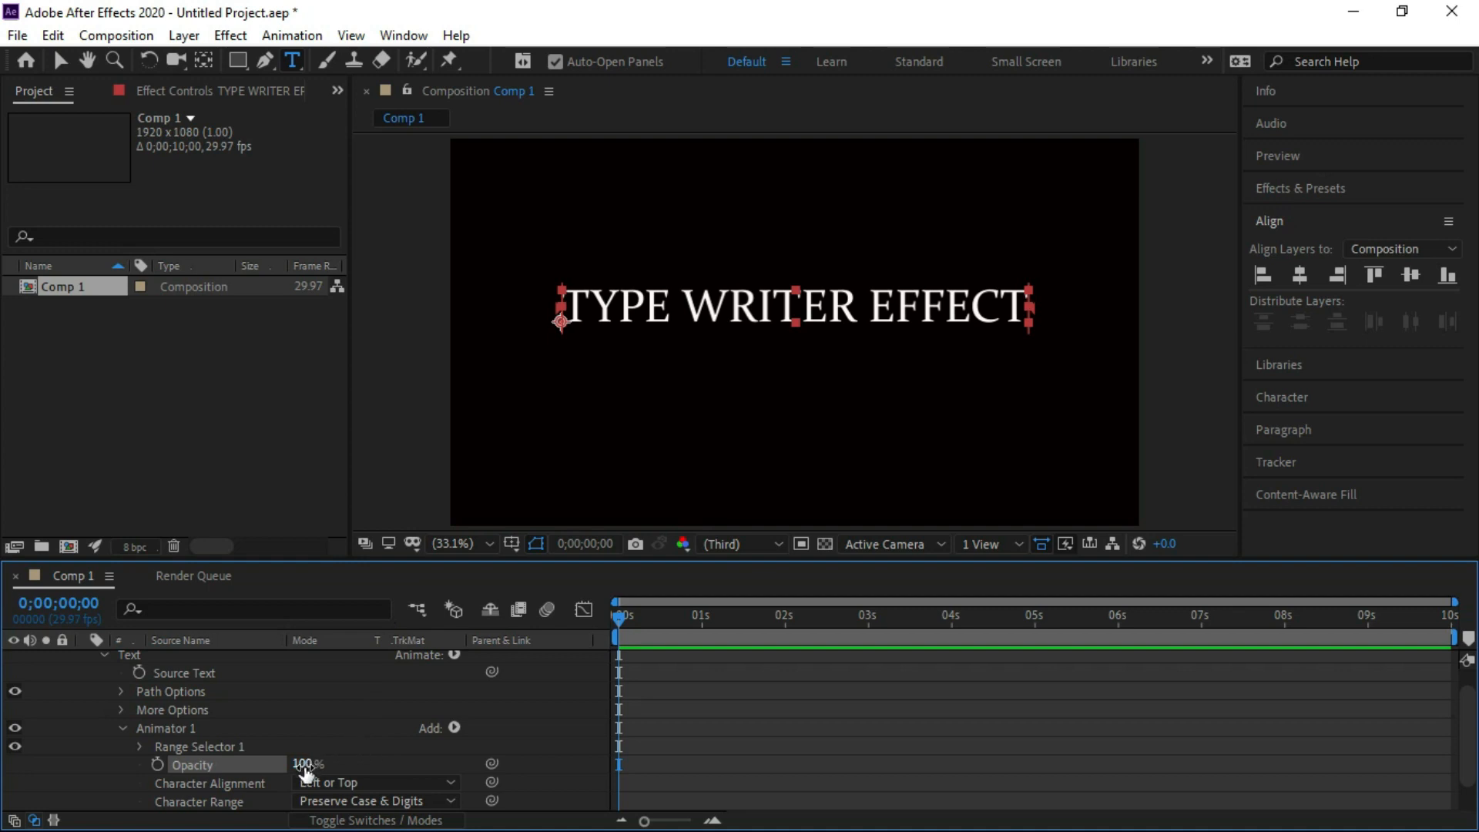
click(307, 764)
text(0)
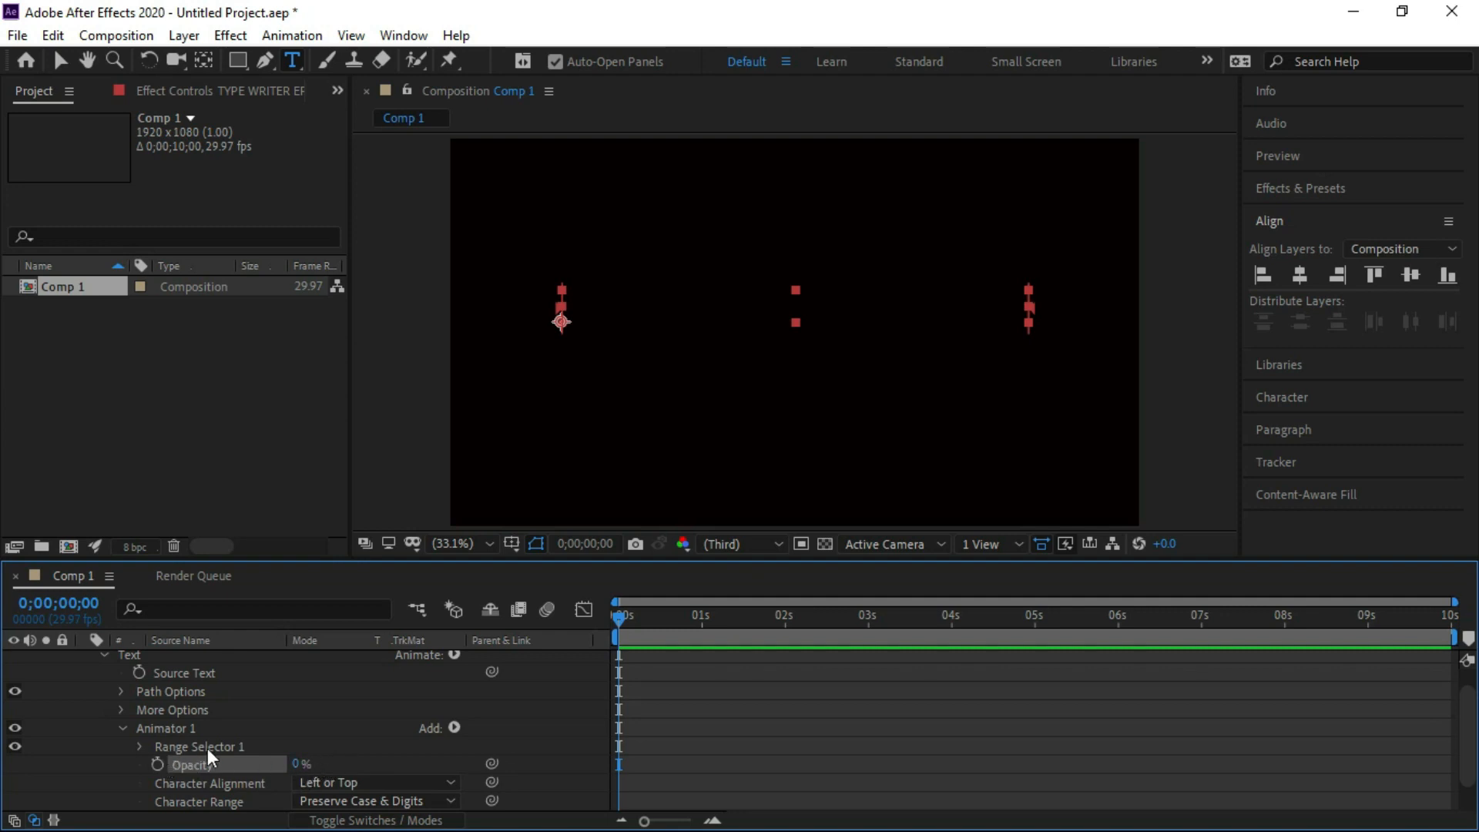
click(139, 747)
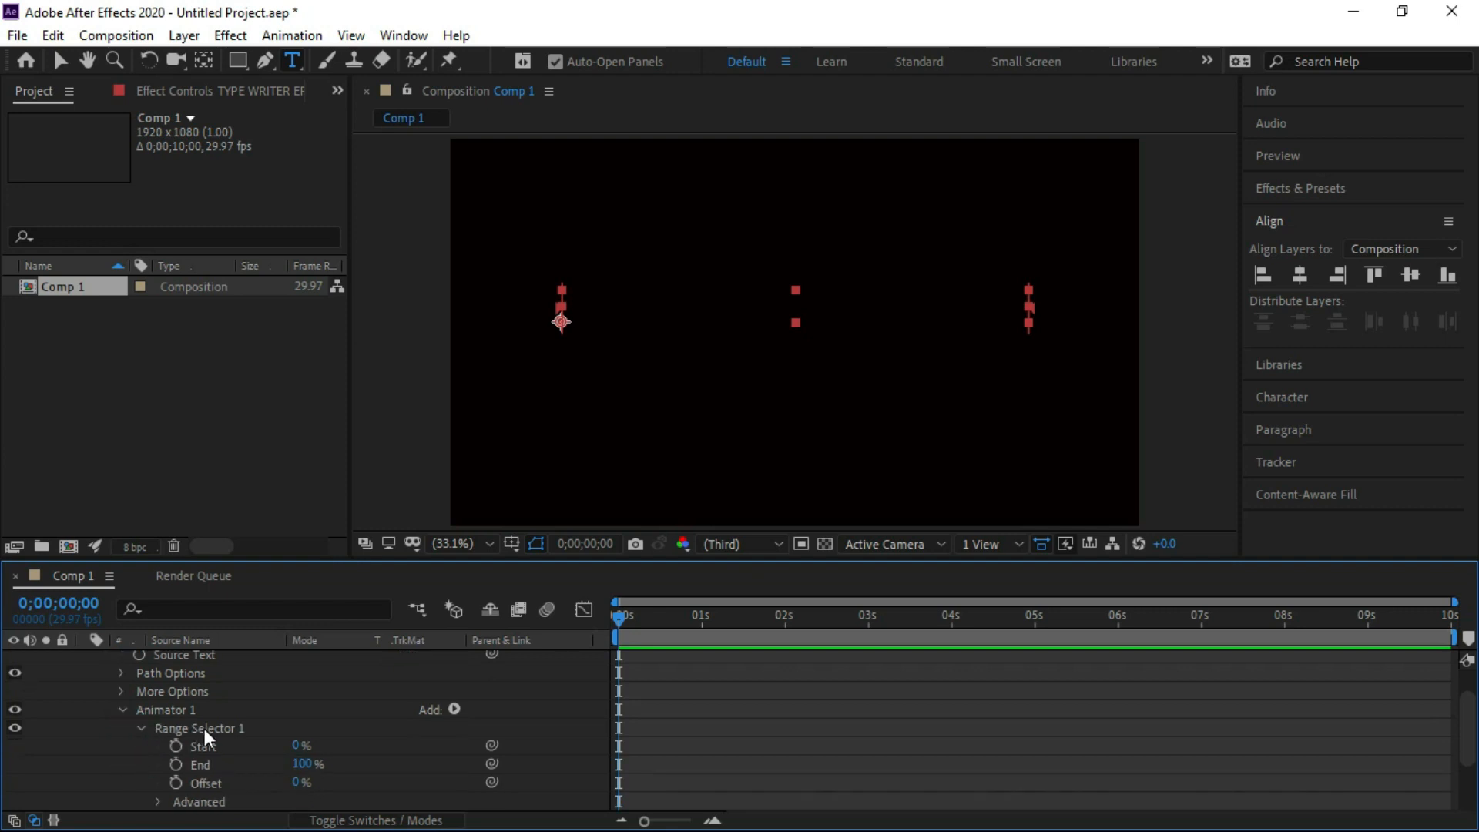
mouse_move(295, 757)
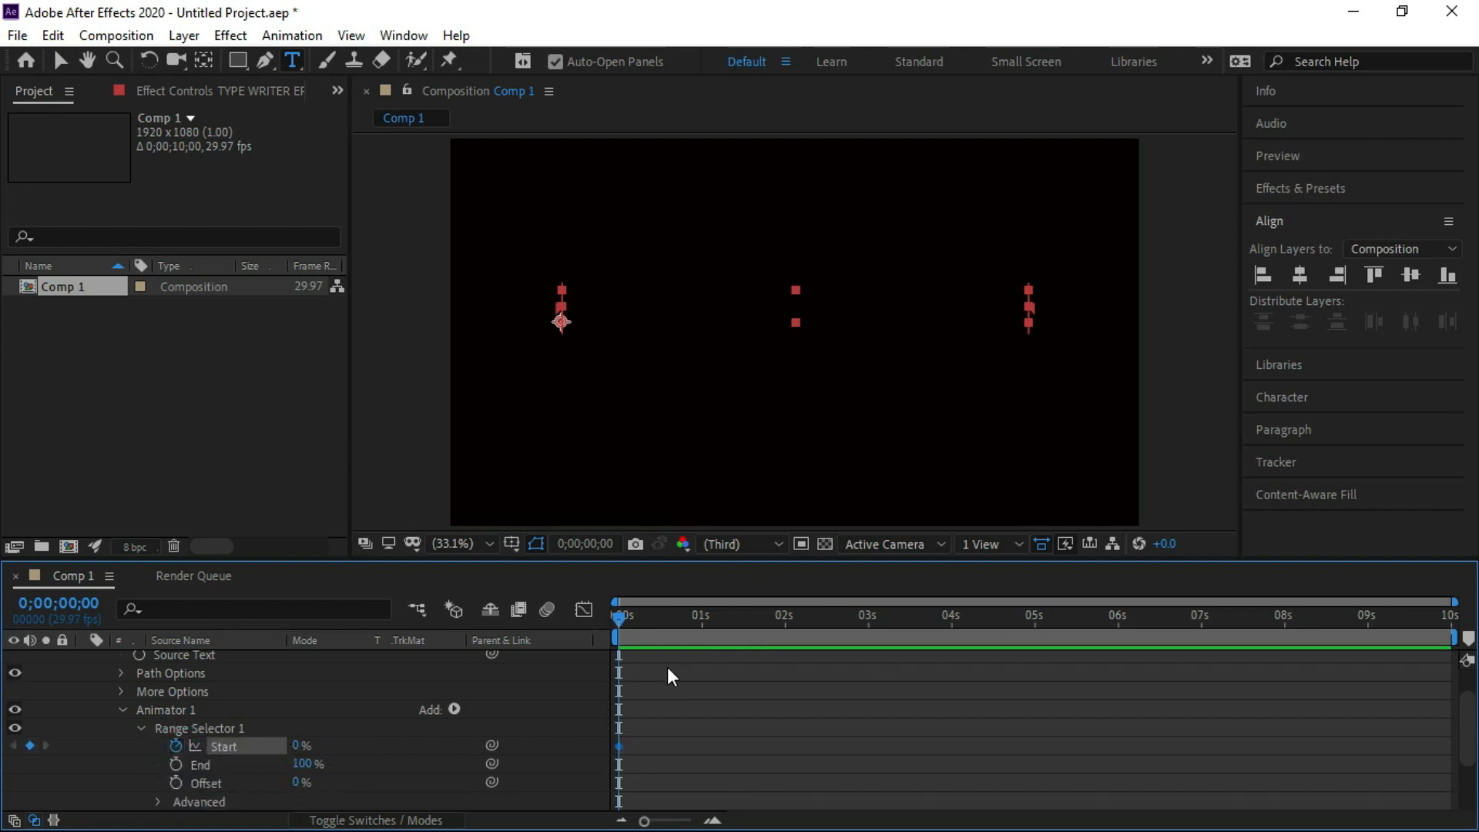
Step: Keyframe Range Selector Start from 0% at 0 s to 100% at 4 s
click(745, 615)
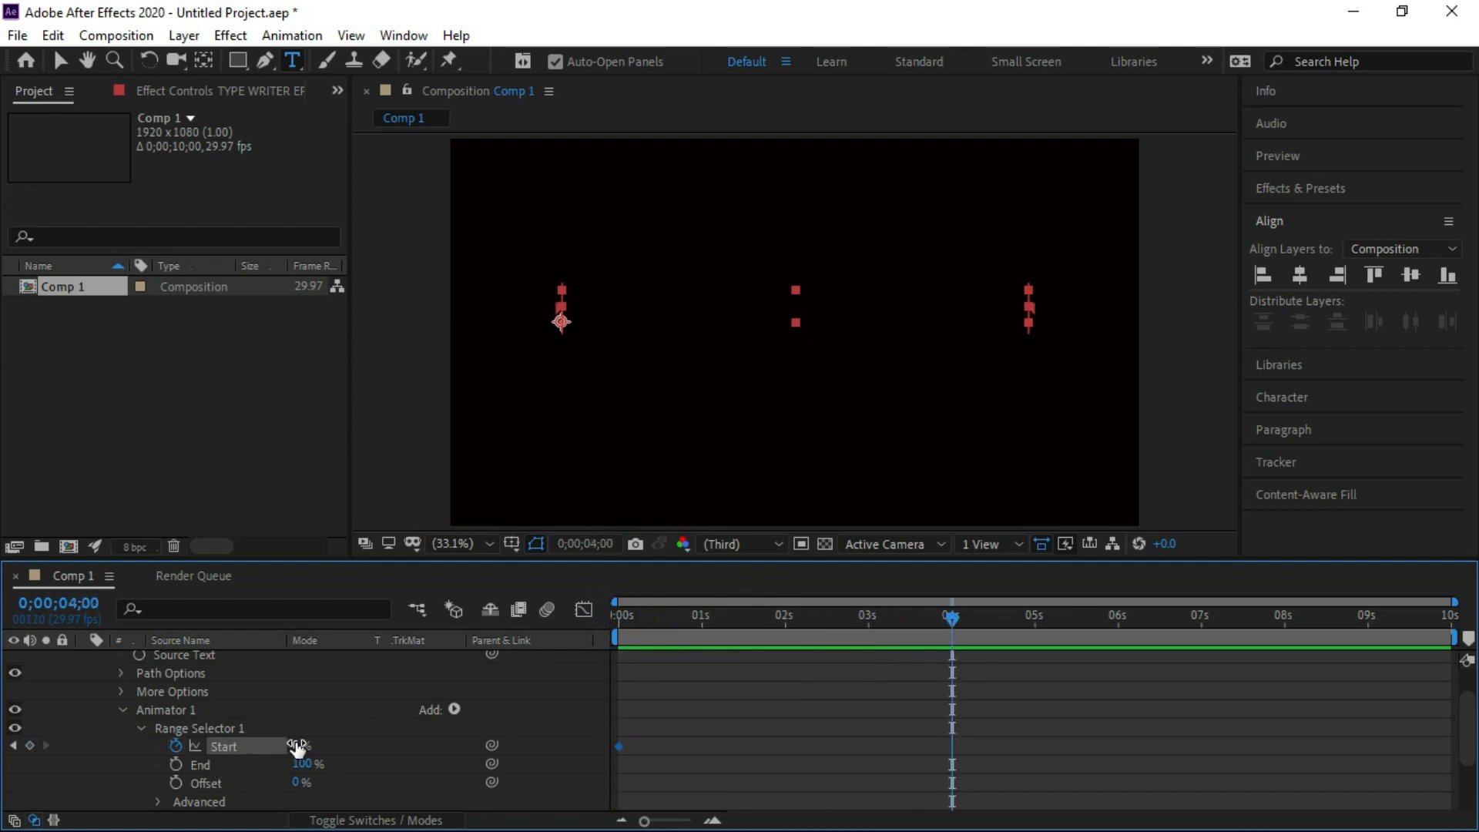
click(300, 745)
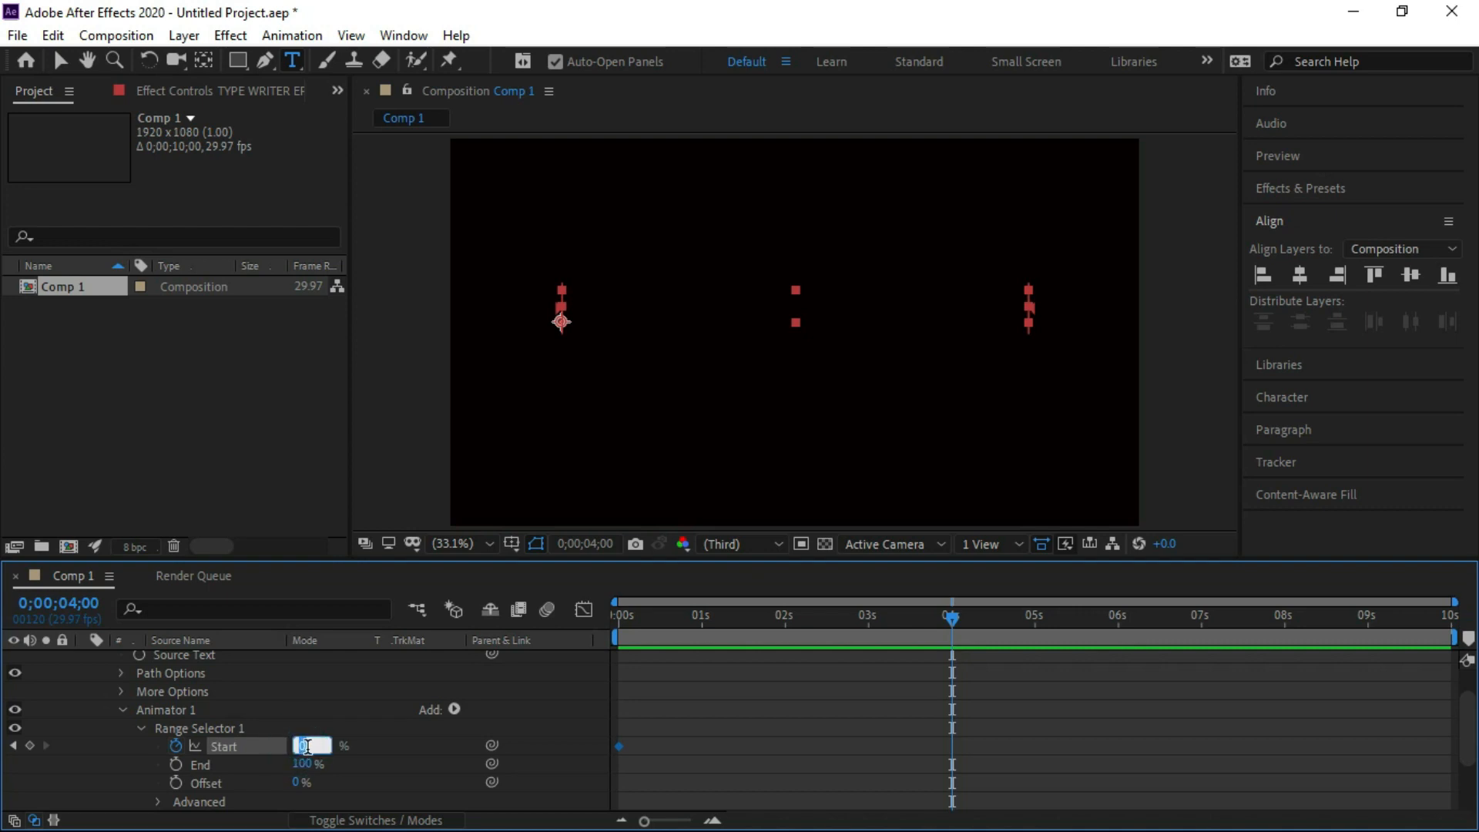
text(100)
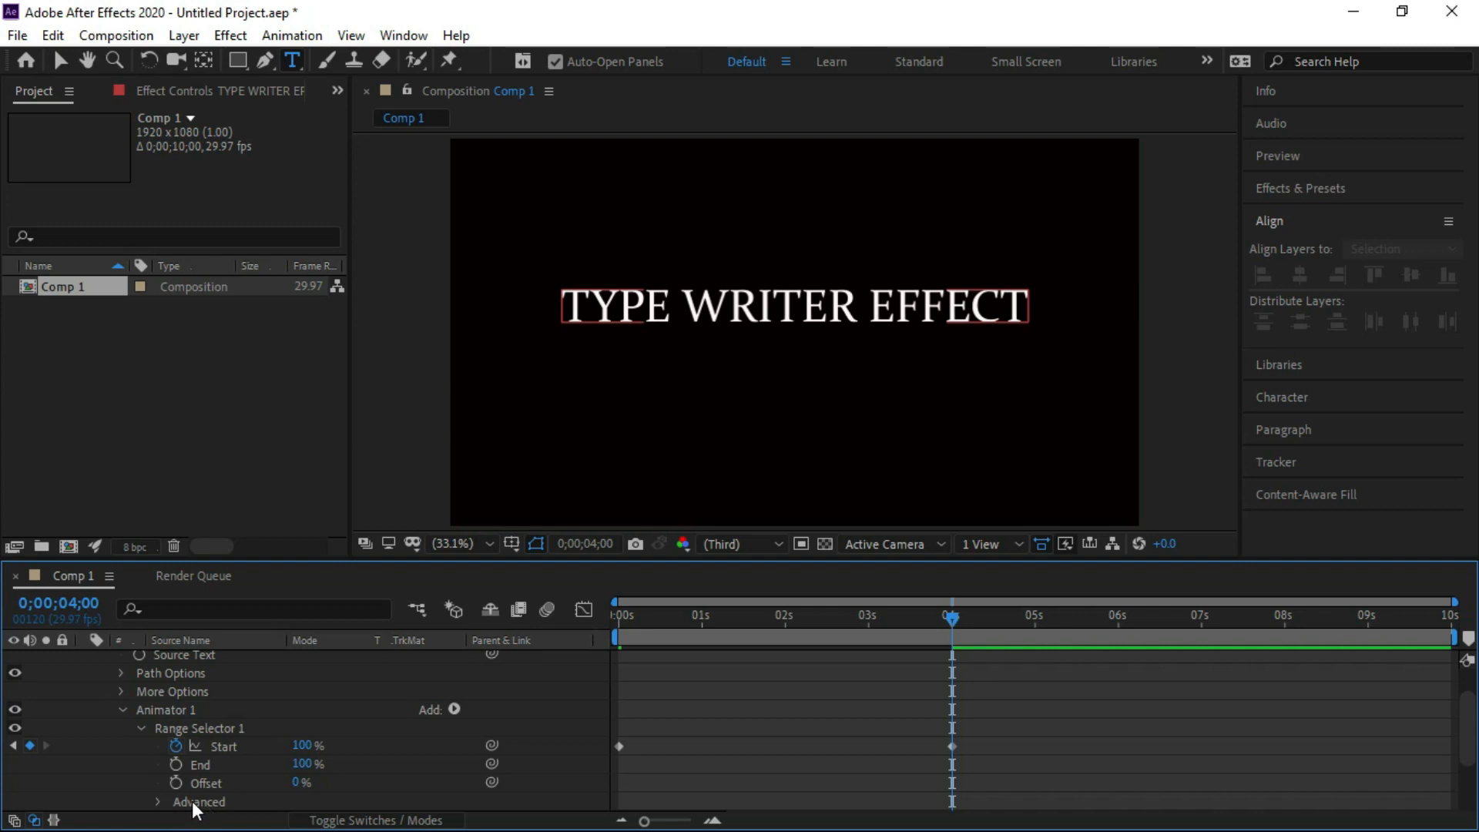
Step: Review the range selector's Advanced settings, then collapse the text layer's properties
click(158, 802)
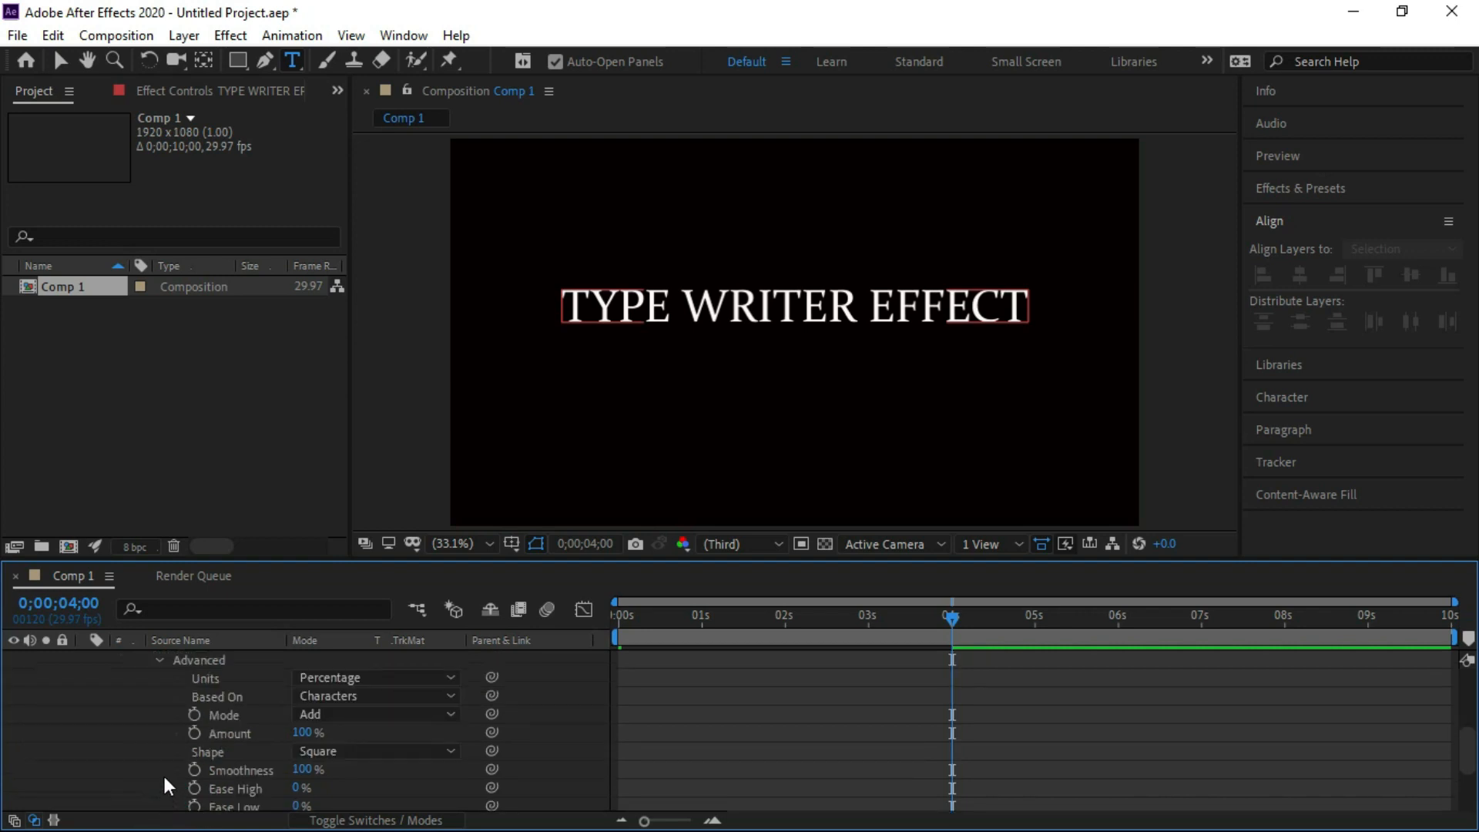
mouse_move(227, 738)
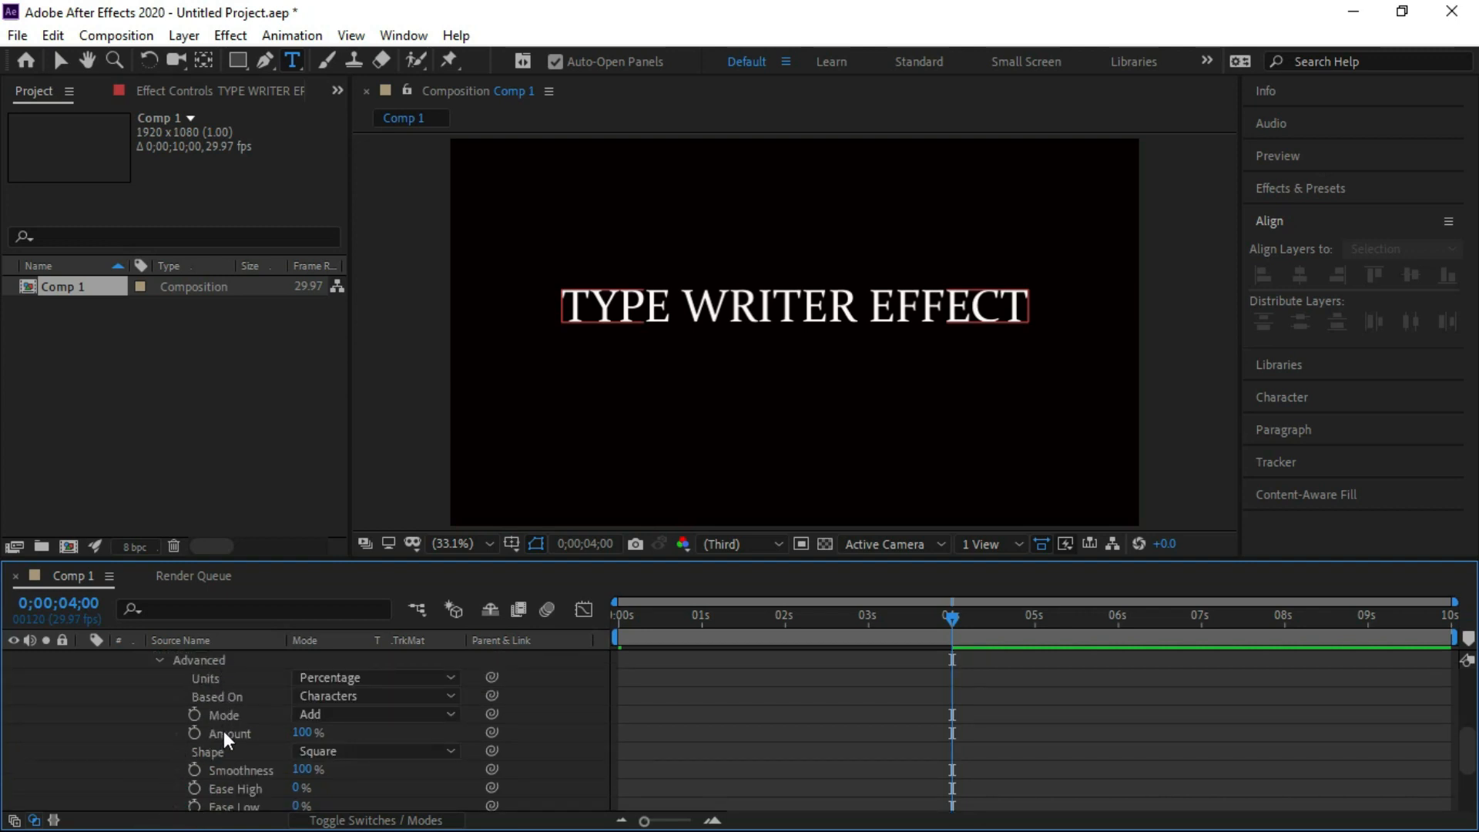
mouse_move(238, 781)
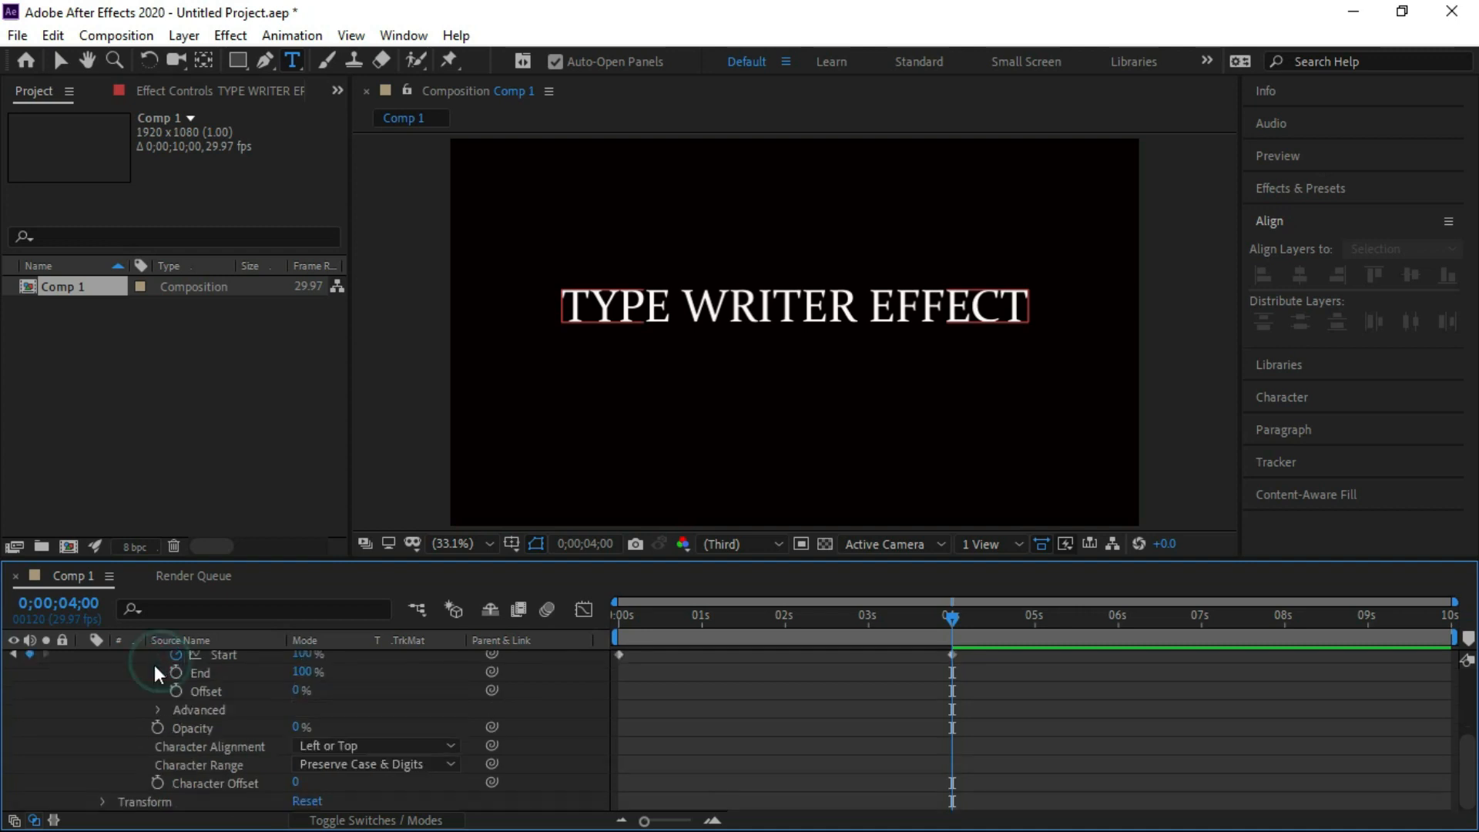
click(106, 659)
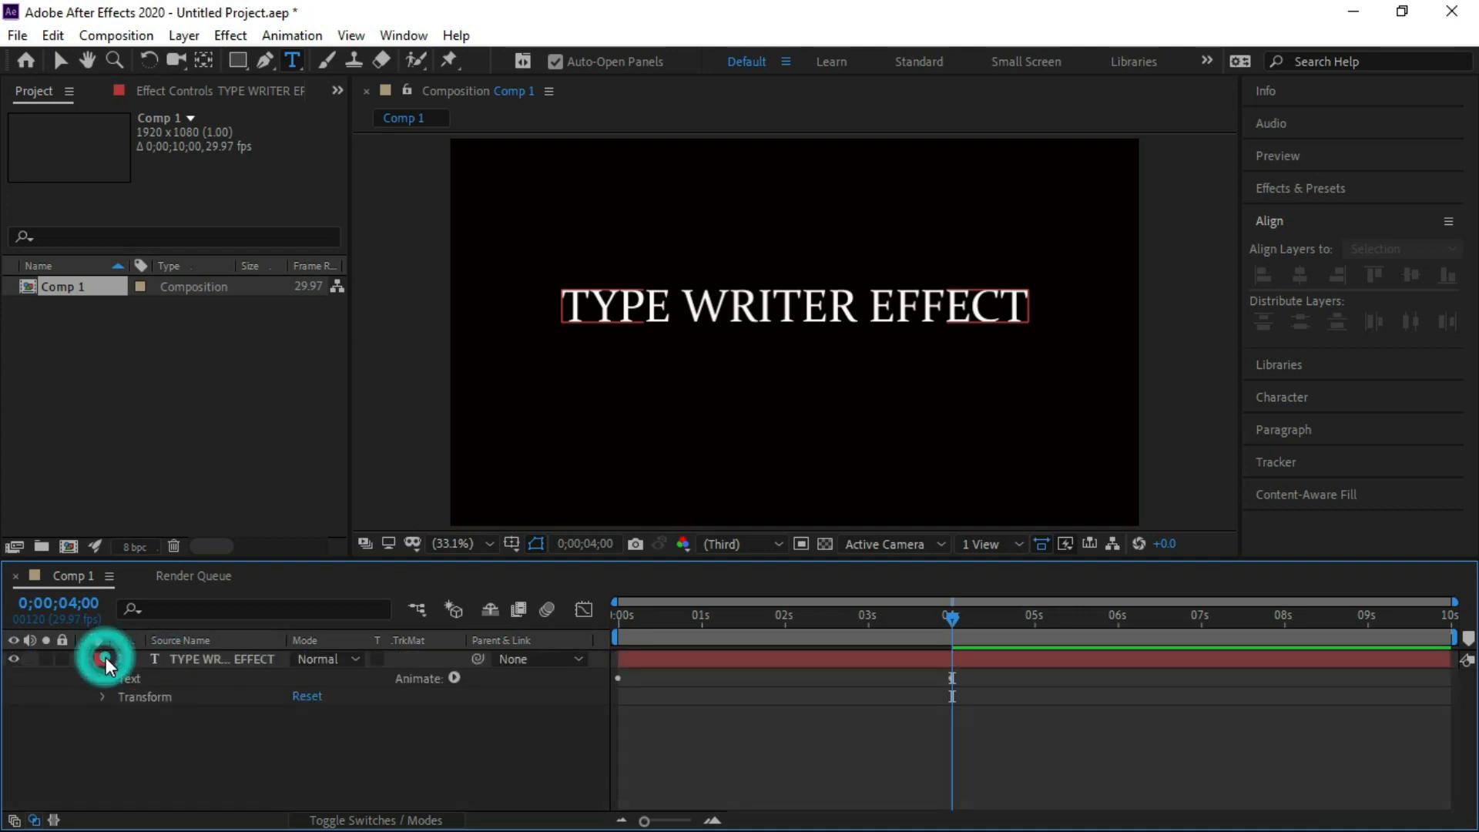
click(106, 659)
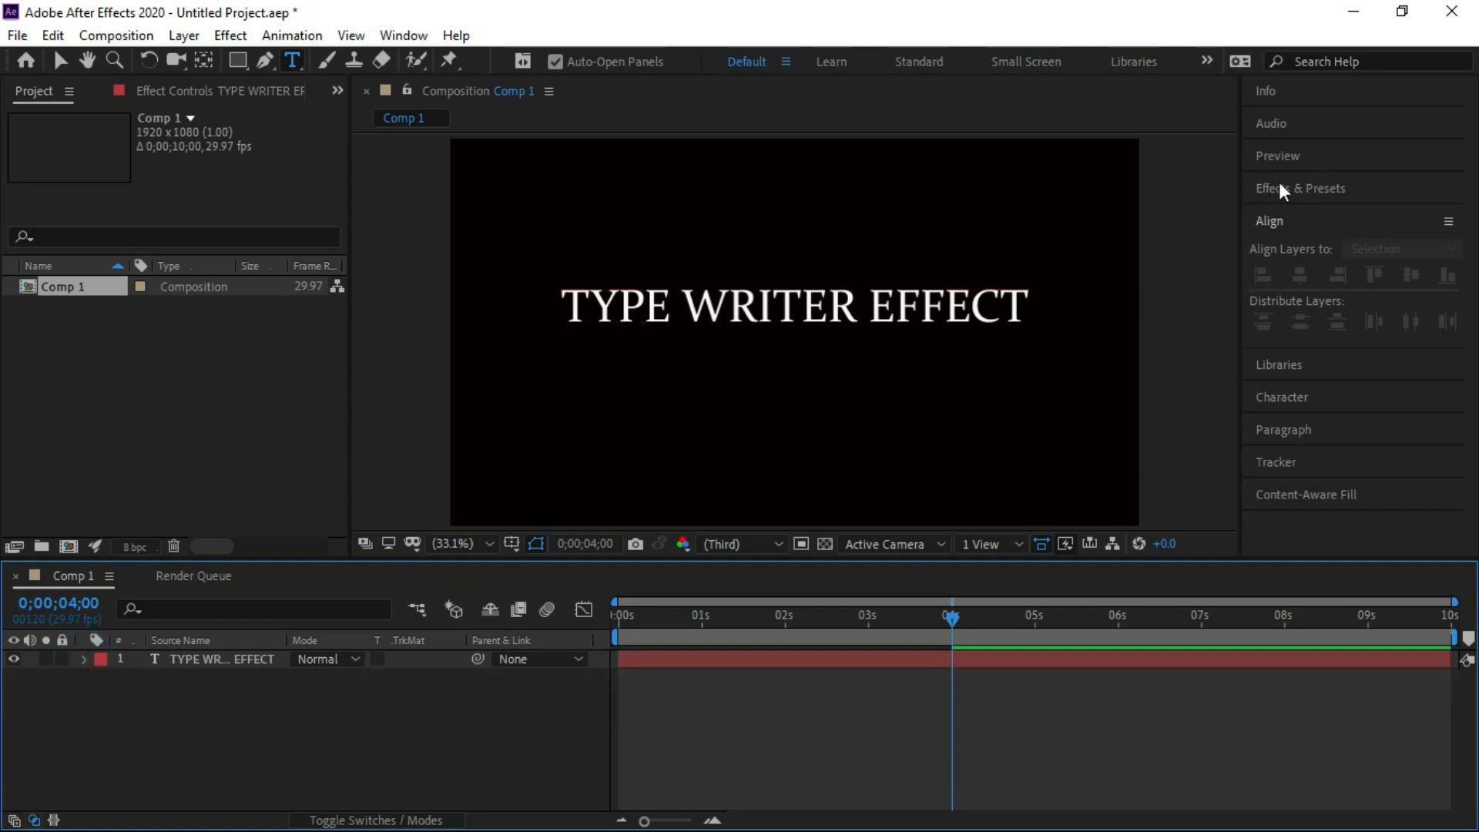
Step: Preview the letter-by-letter reveal from the first frame using the Preview panel
click(1277, 155)
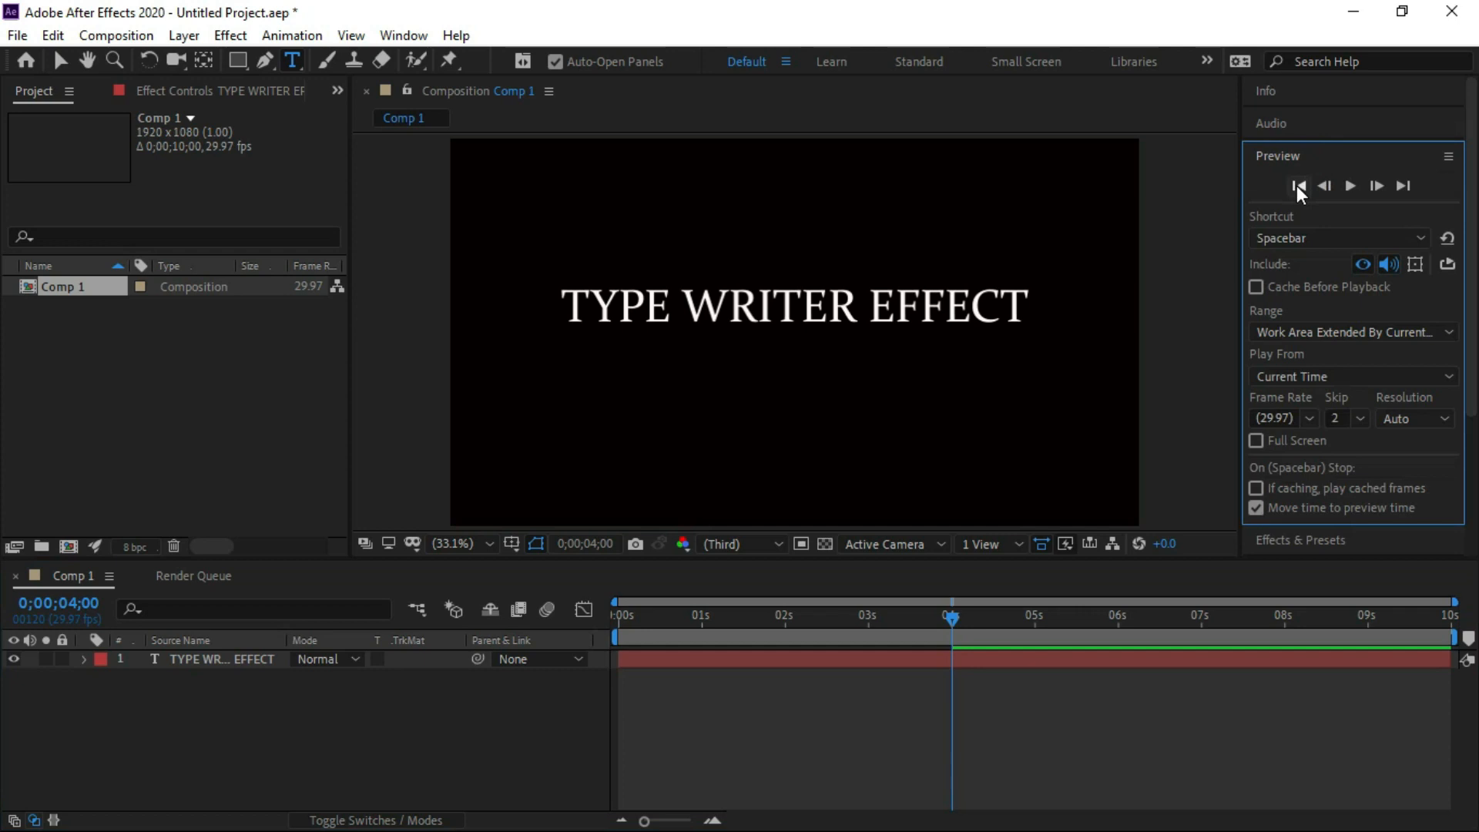
click(1350, 185)
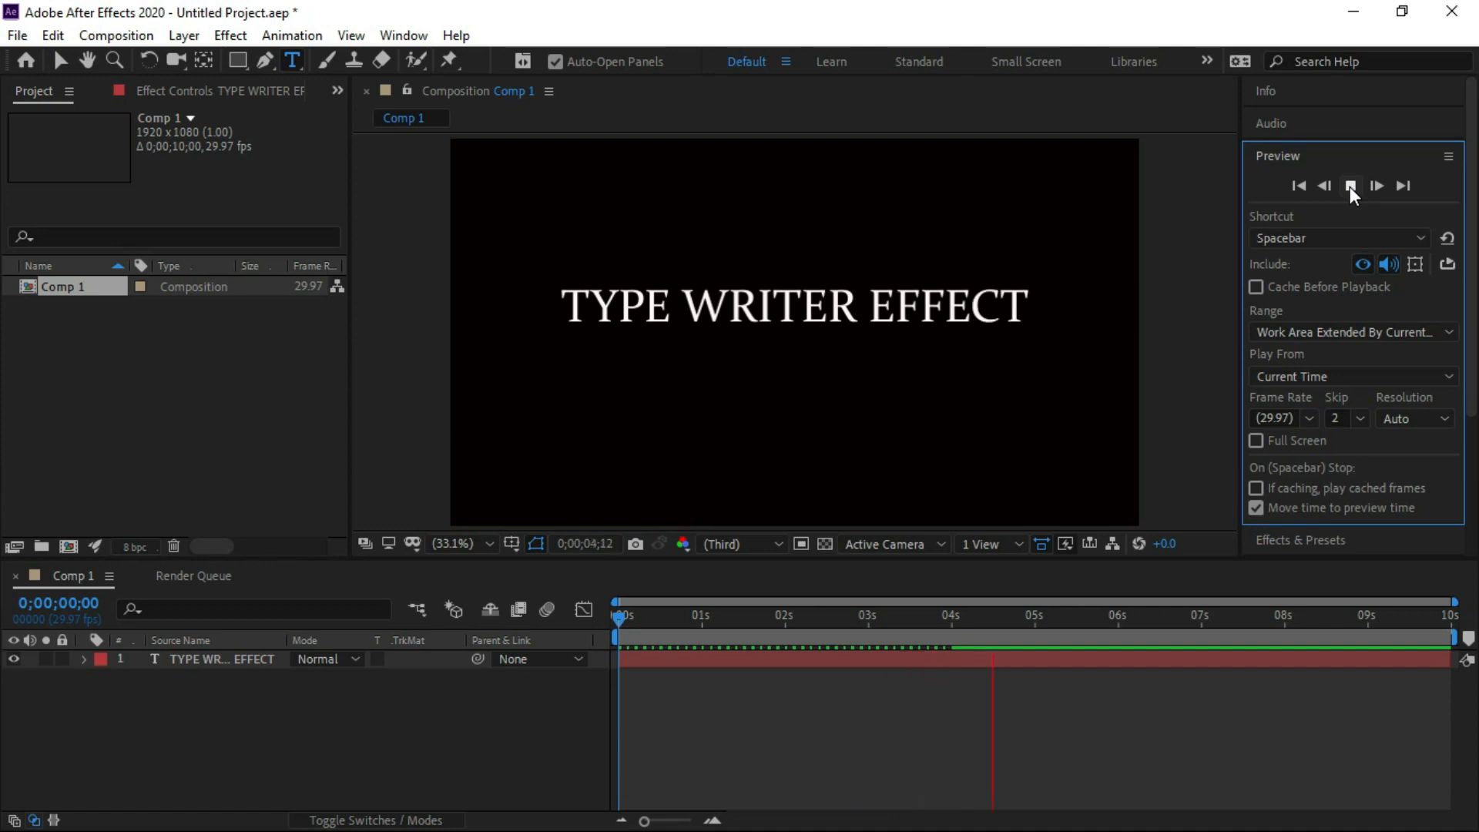
click(1349, 186)
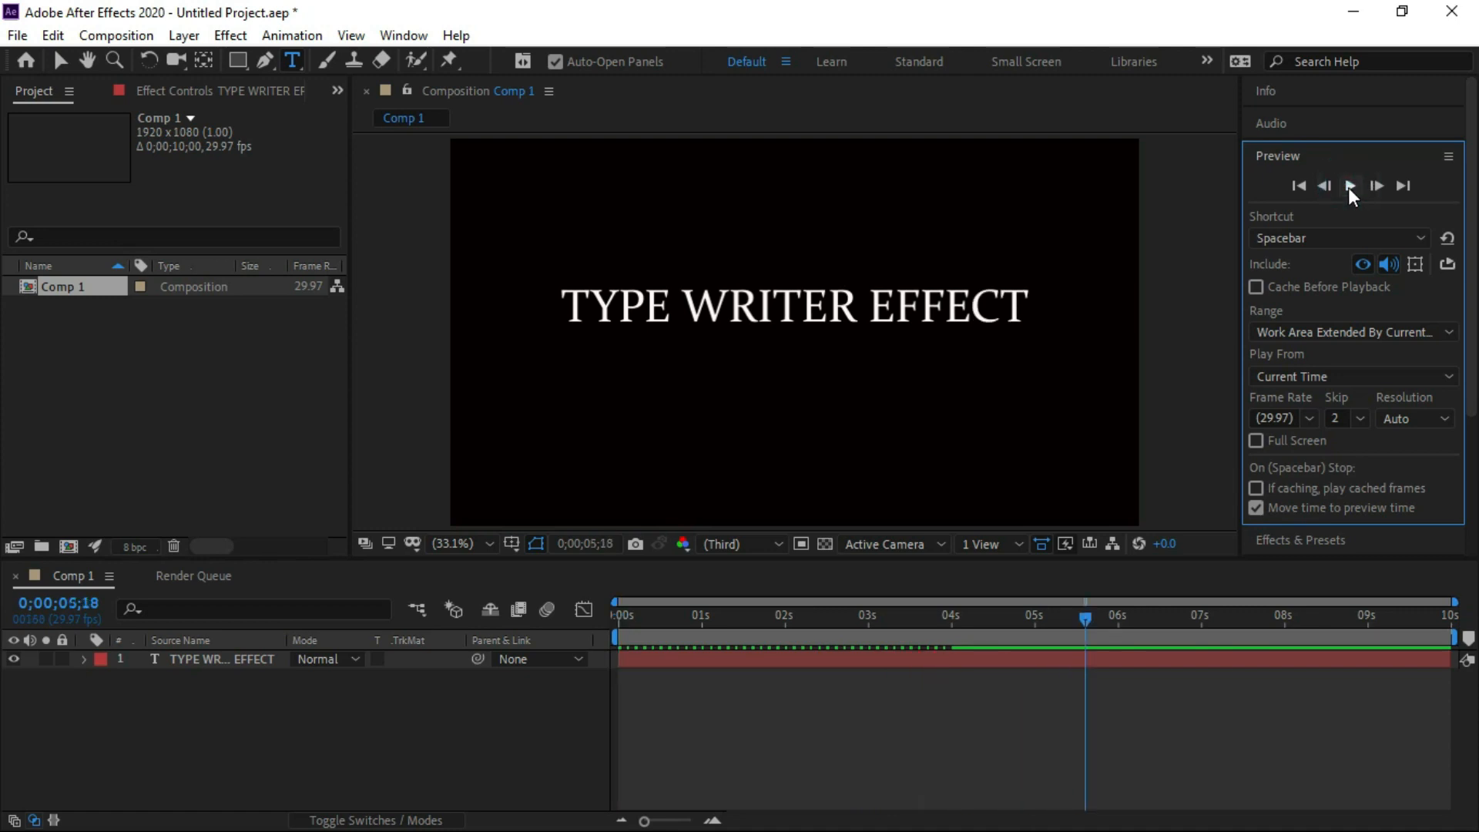
click(1349, 185)
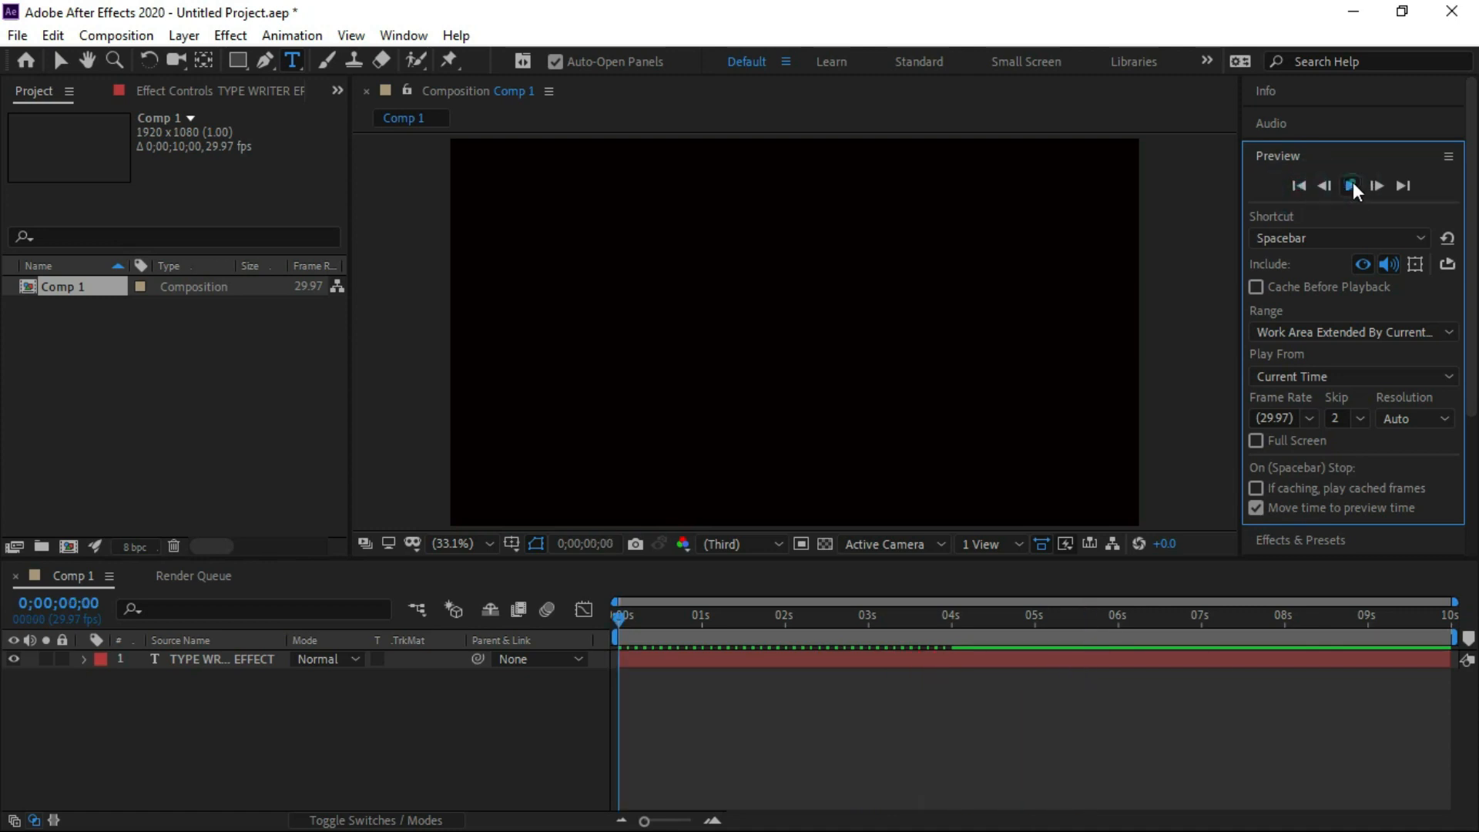
click(1350, 185)
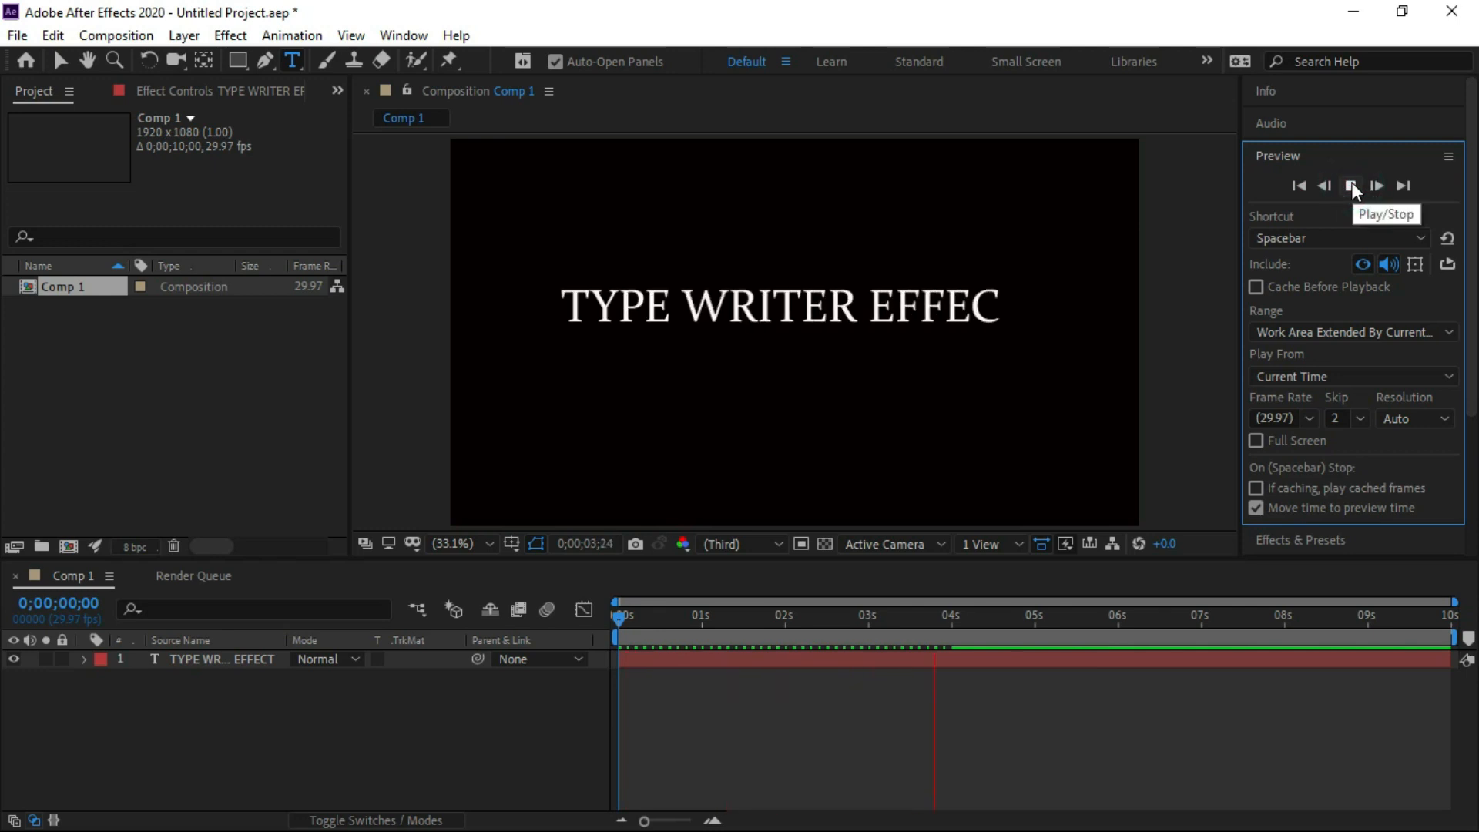
click(1349, 185)
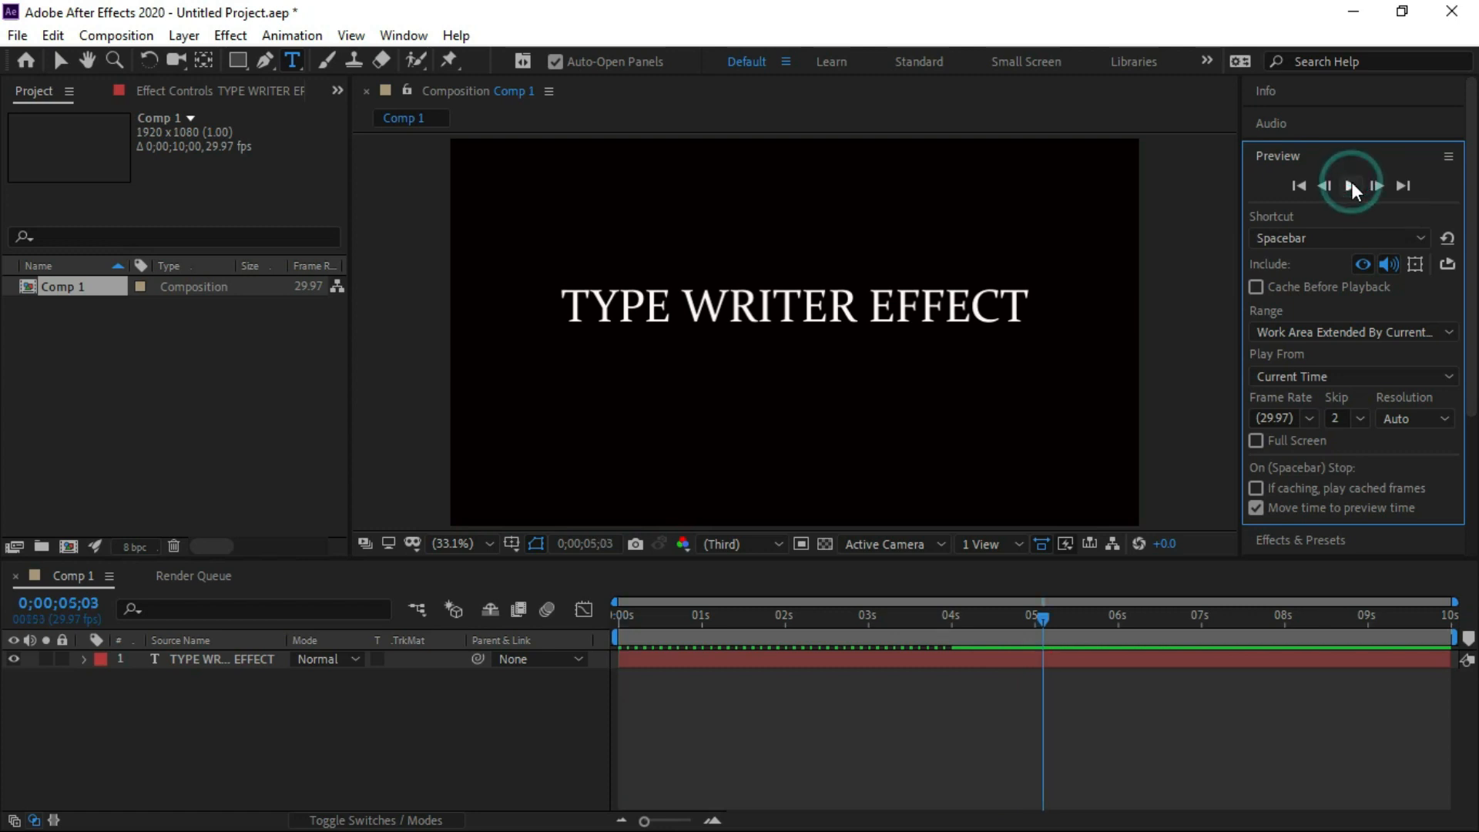